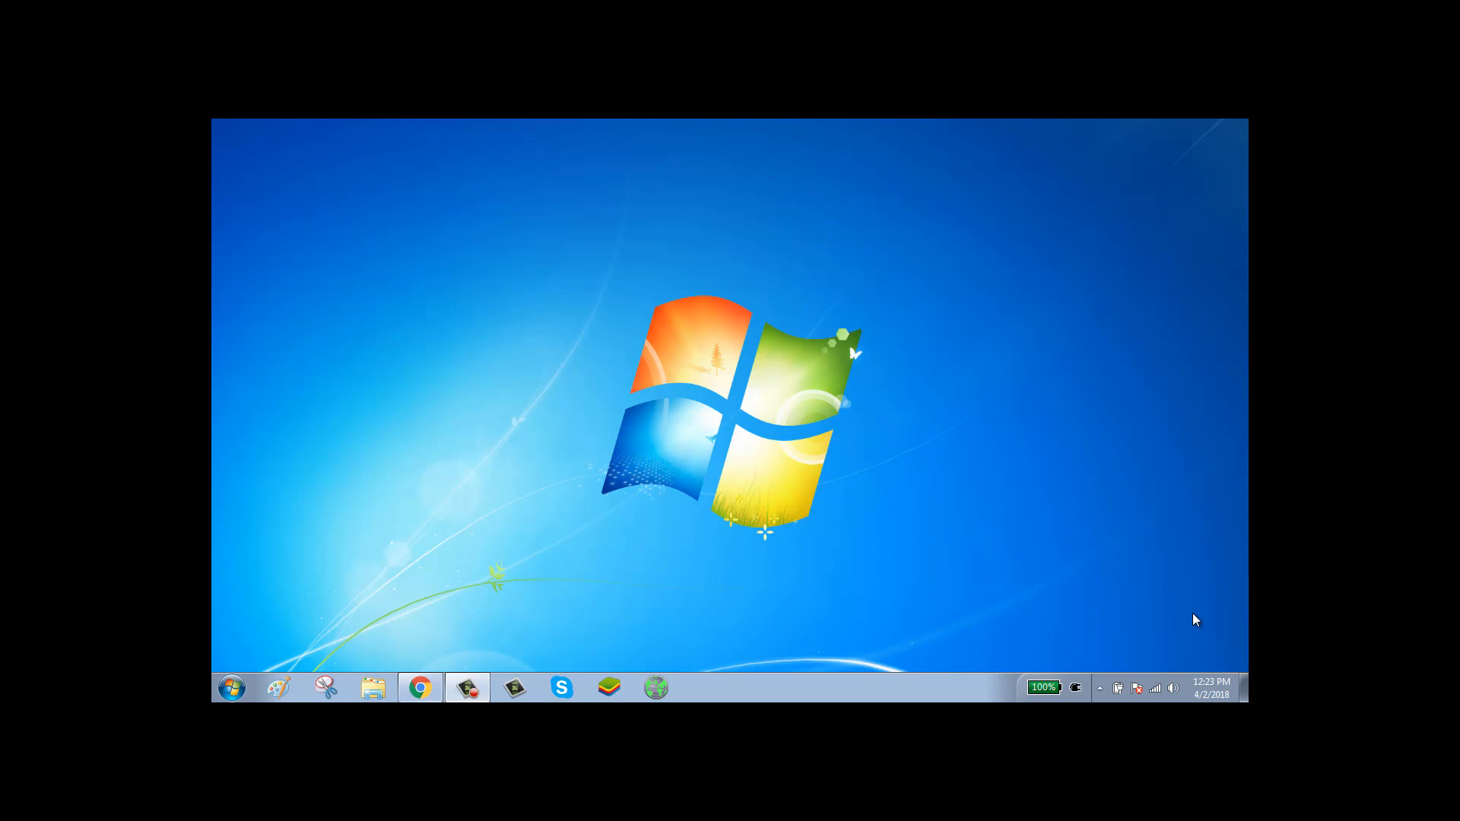
mouse_move(431, 207)
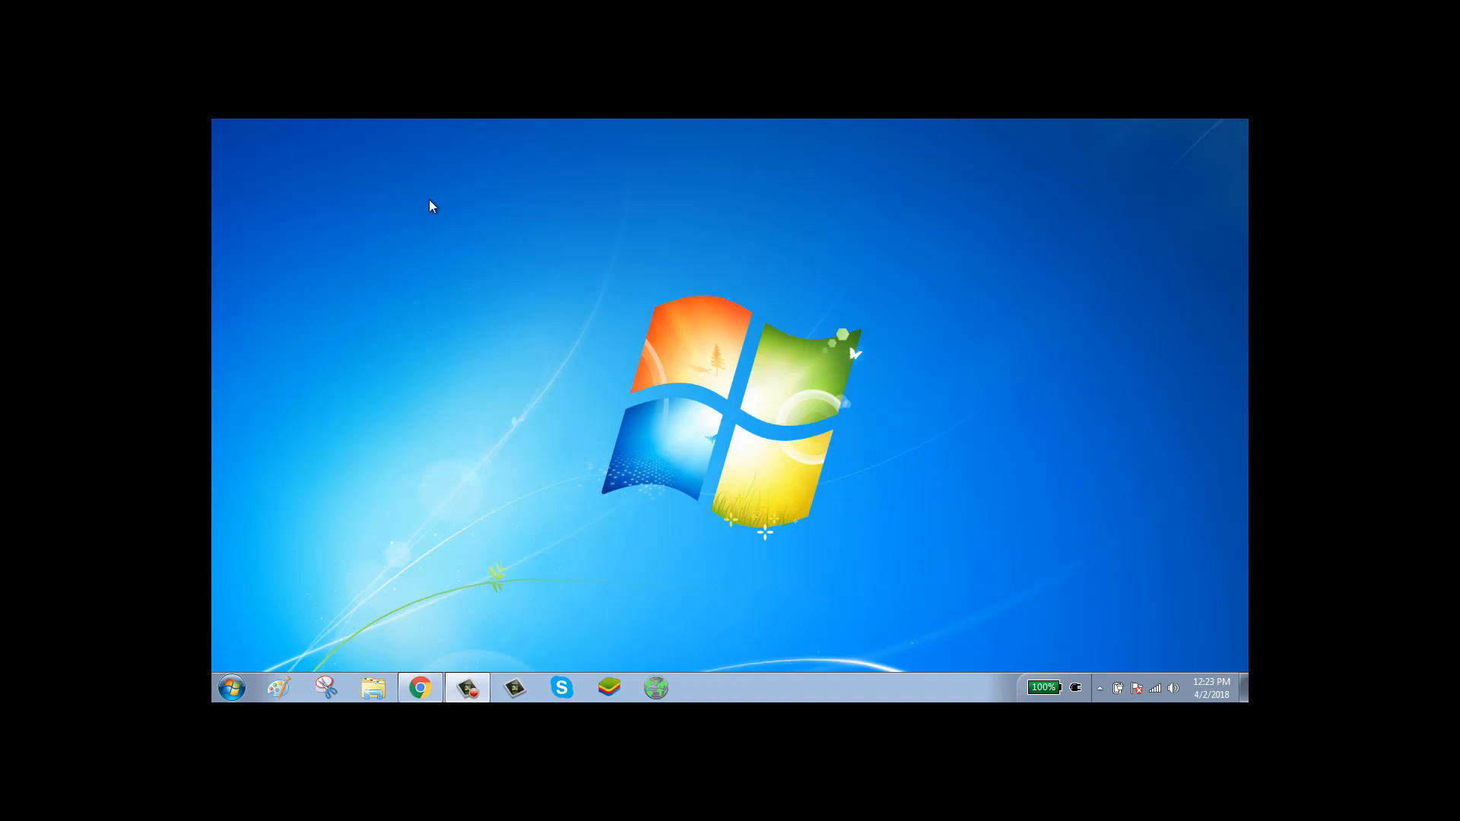
Step: Open a private Chrome window and go to hotmail.com
left_click(418, 687)
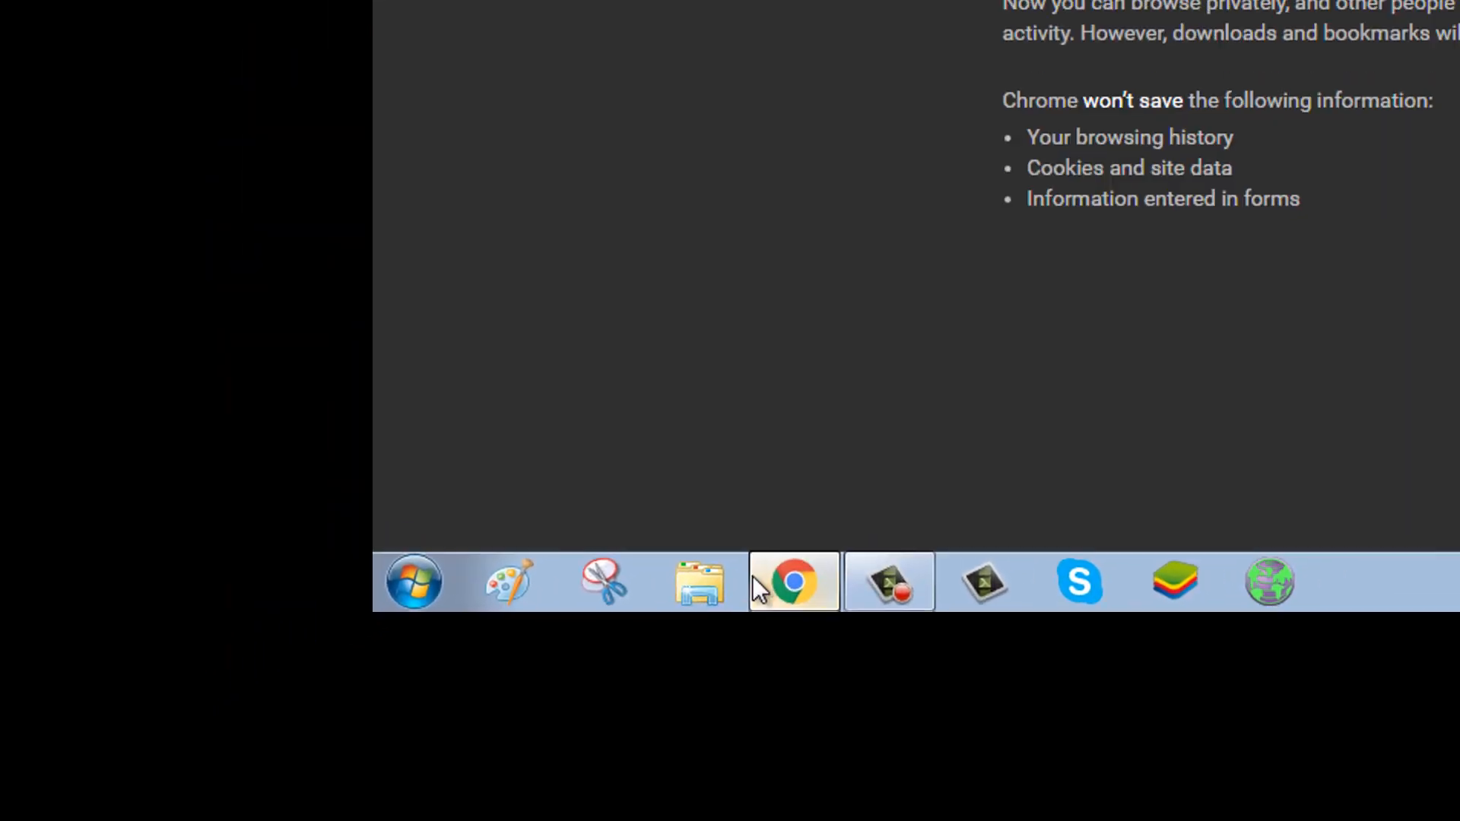
type("hotmail.com")
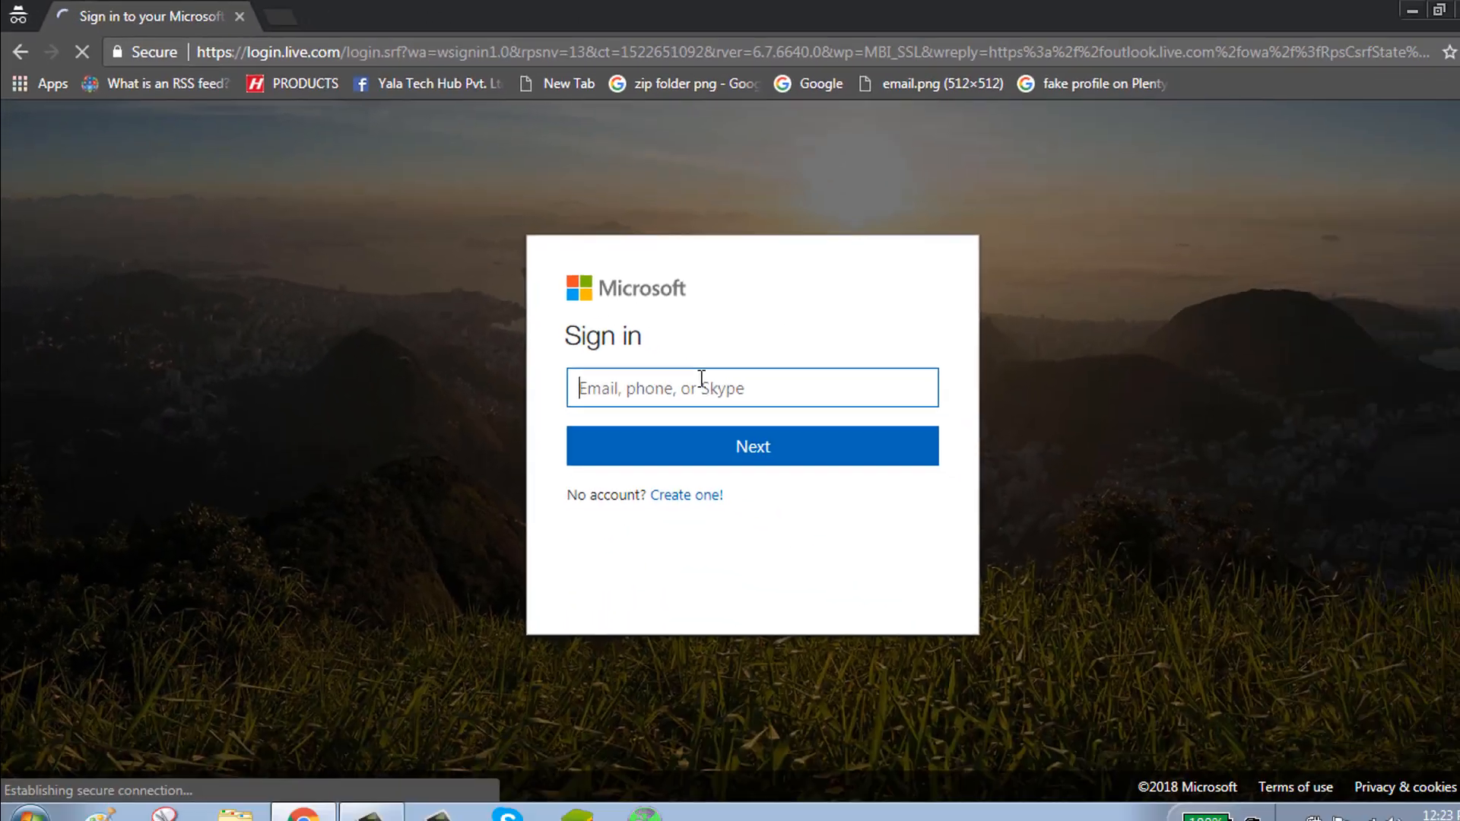
key("f11")
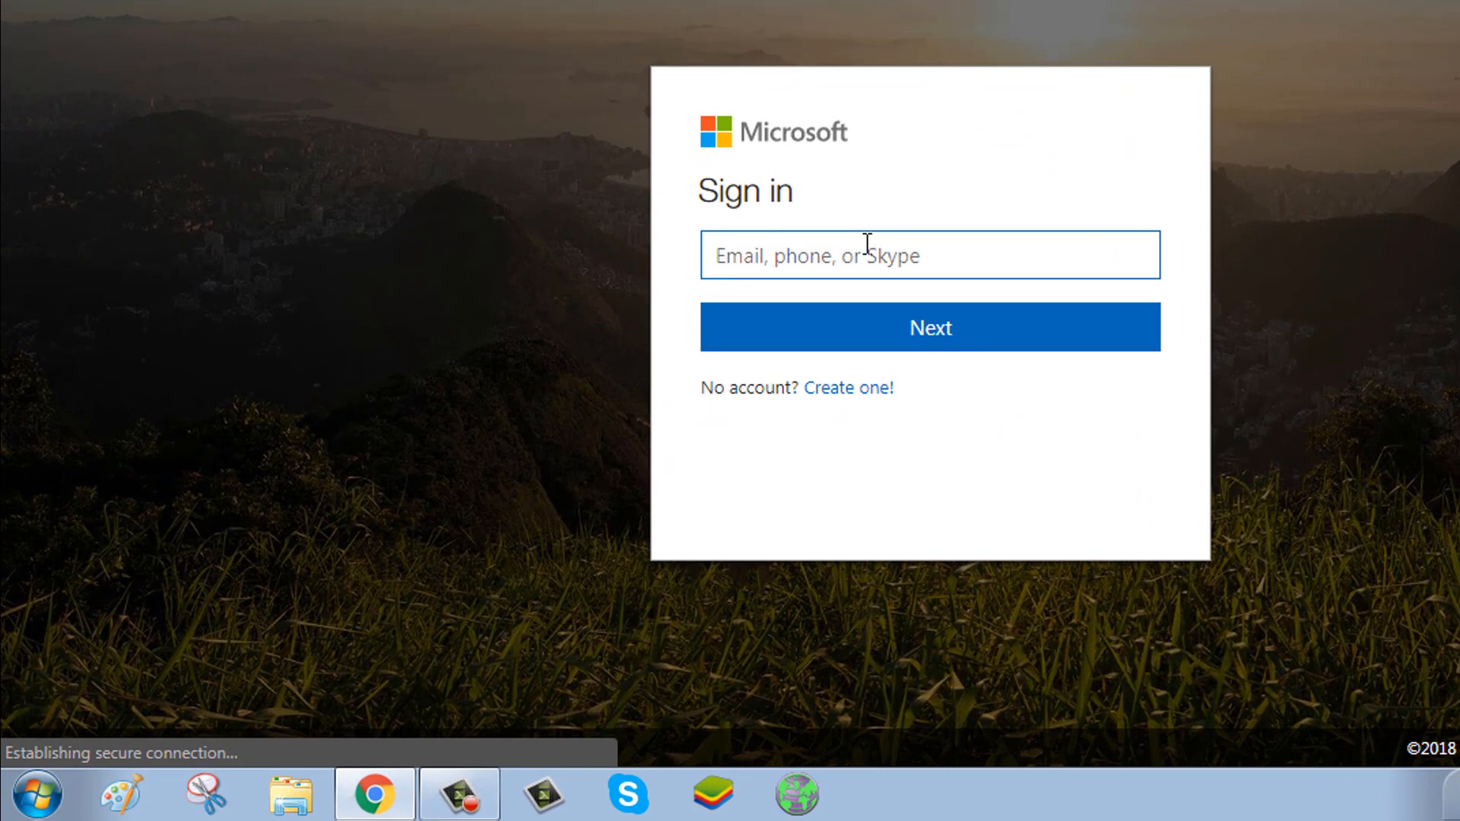
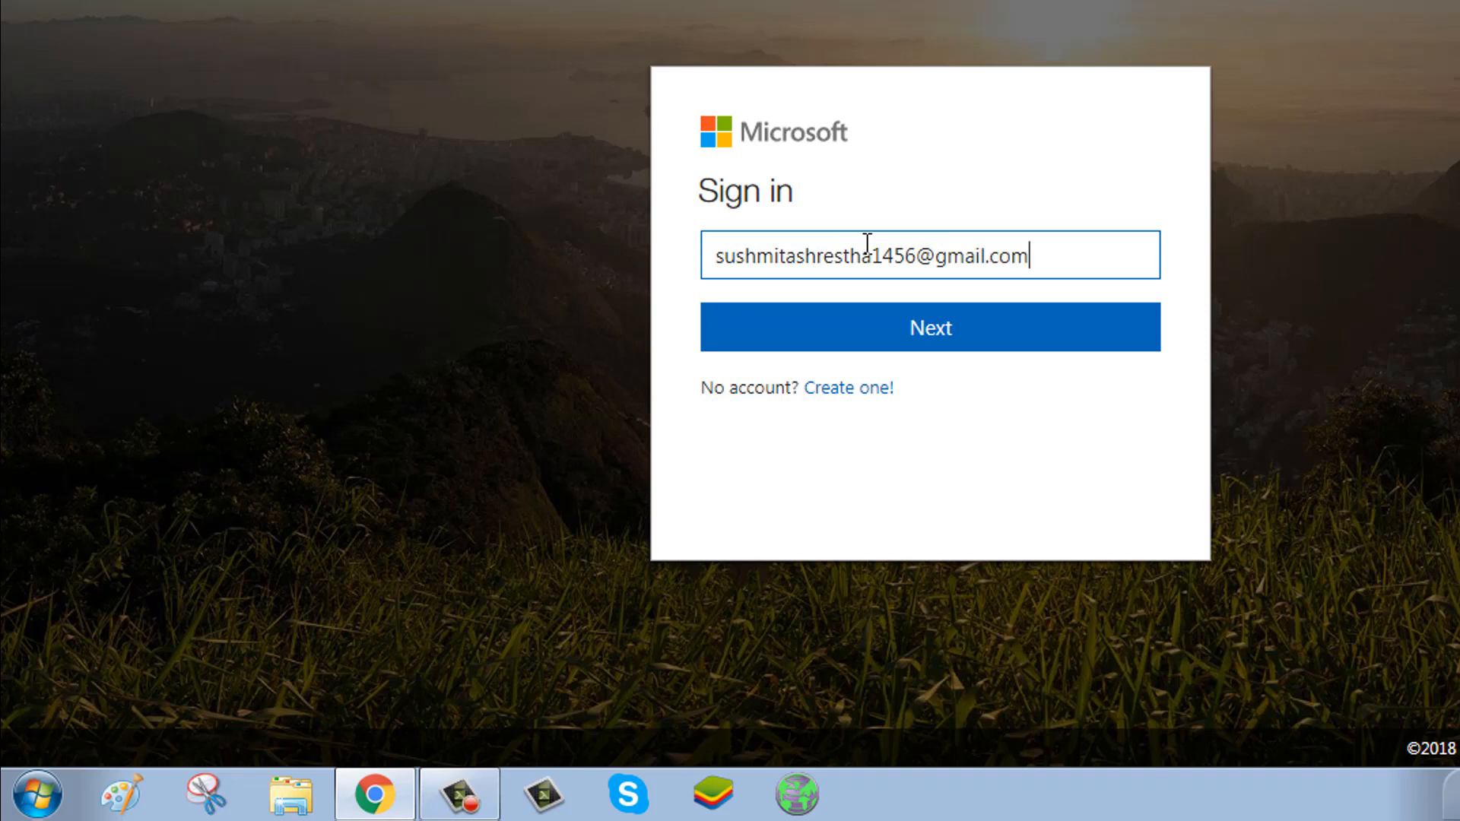
mouse_move(966, 338)
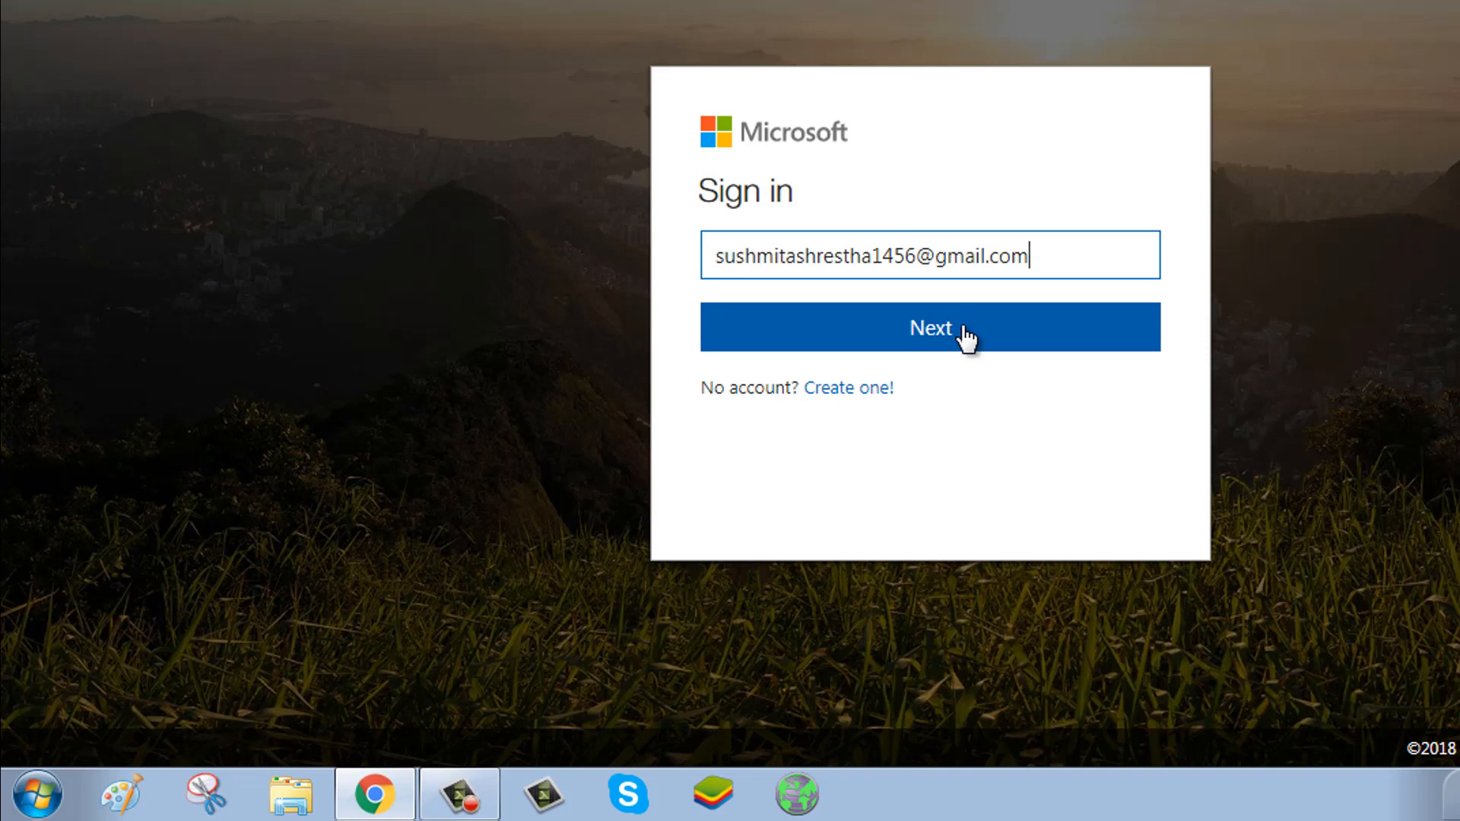
Step: Correct the gmail part of the address to hotmail and continue to the next sign-in step
double_click(961, 255)
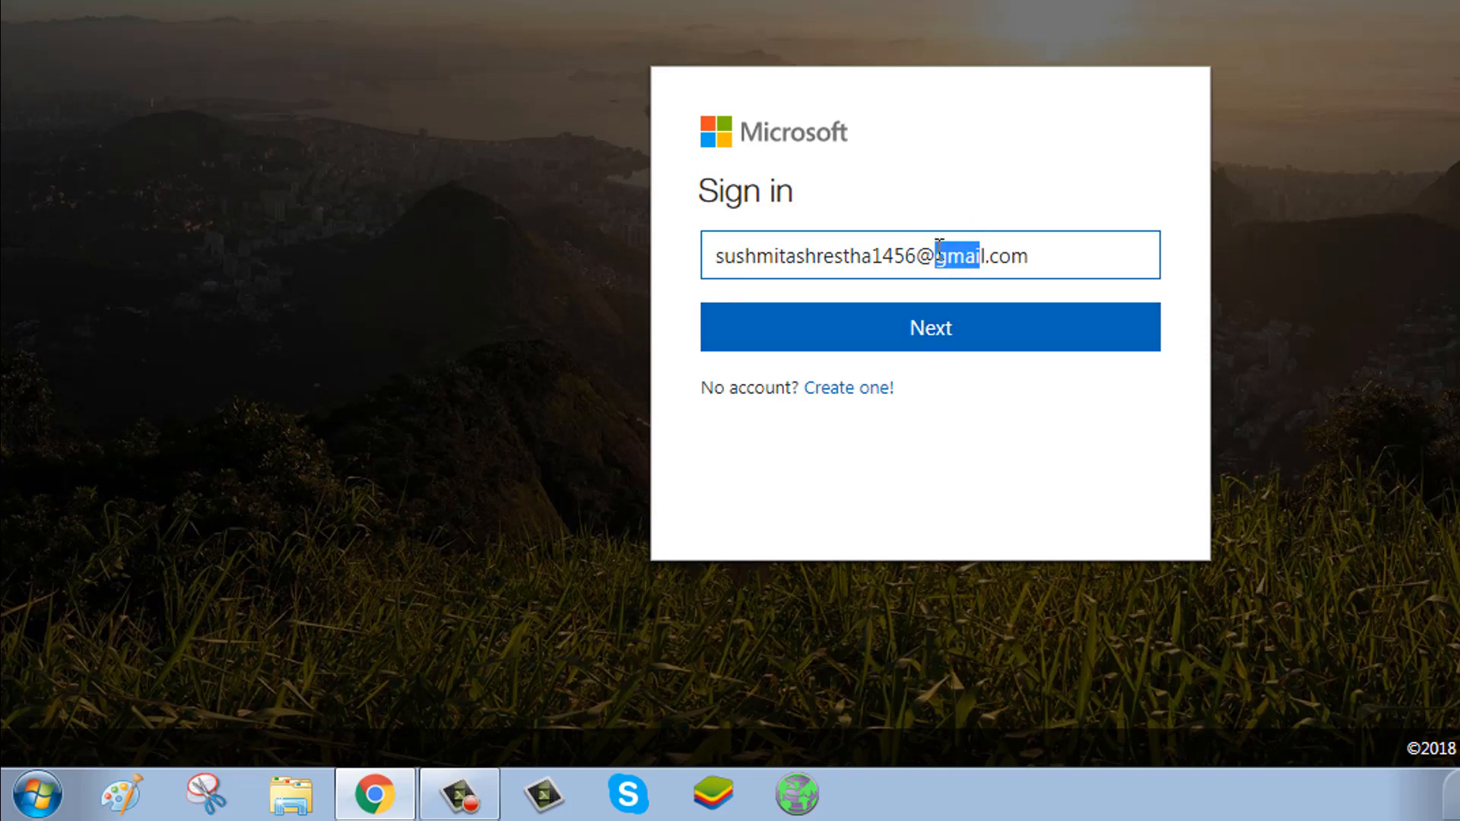
type("hotl")
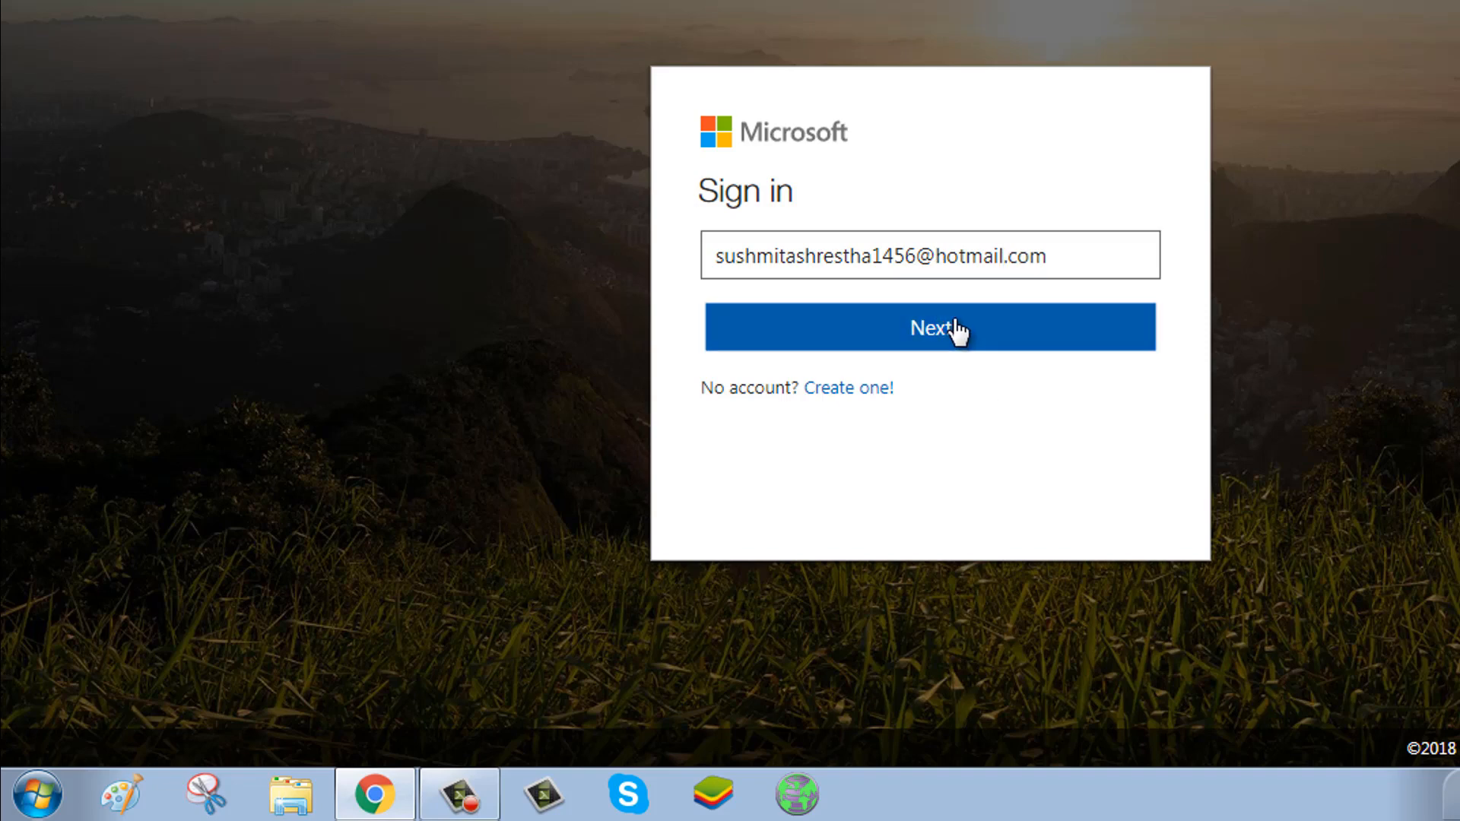
left_click(928, 329)
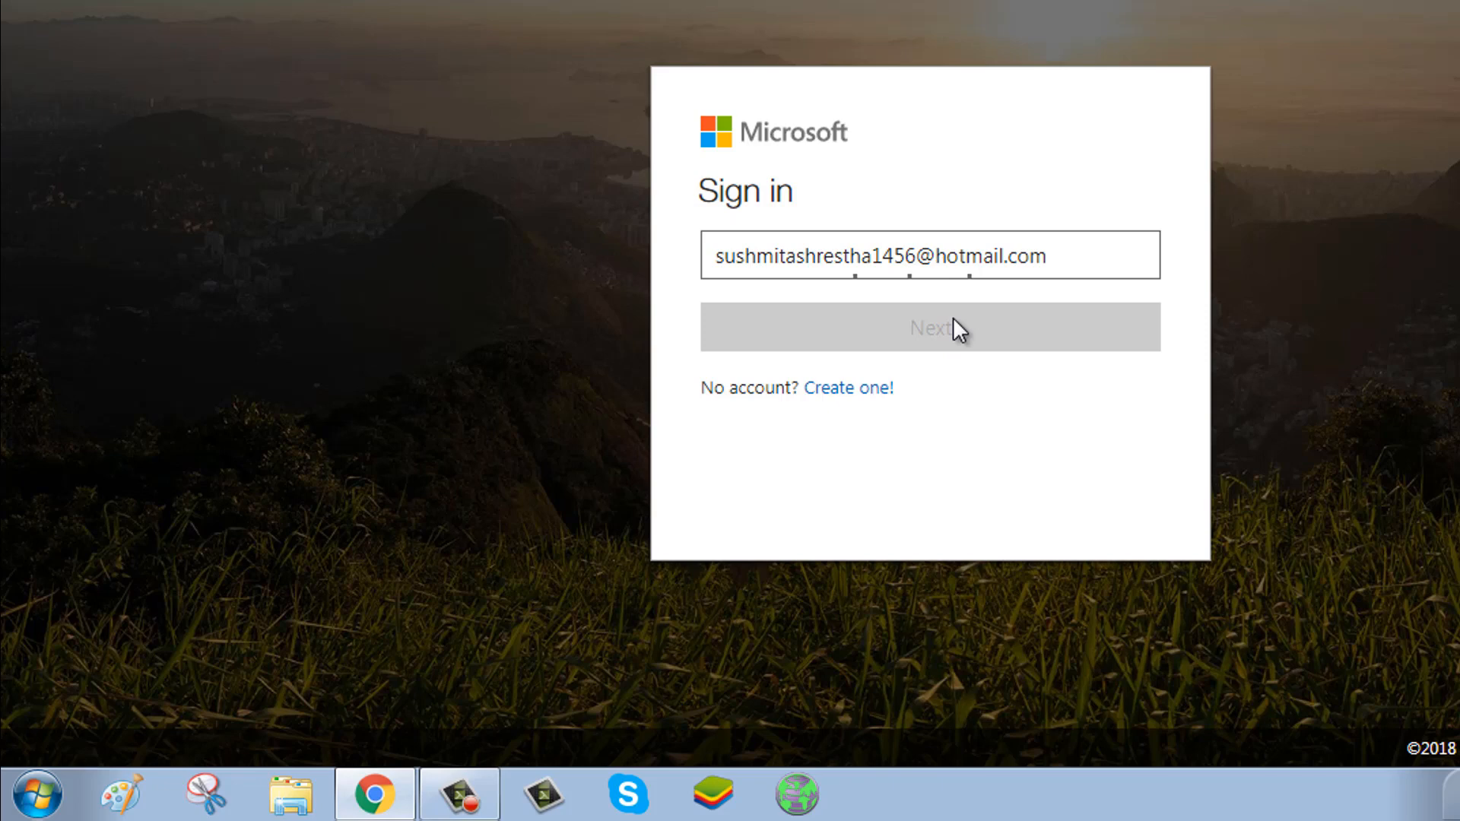
Step: Enter the account password and sign in to reach the Outlook inbox
left_click(927, 327)
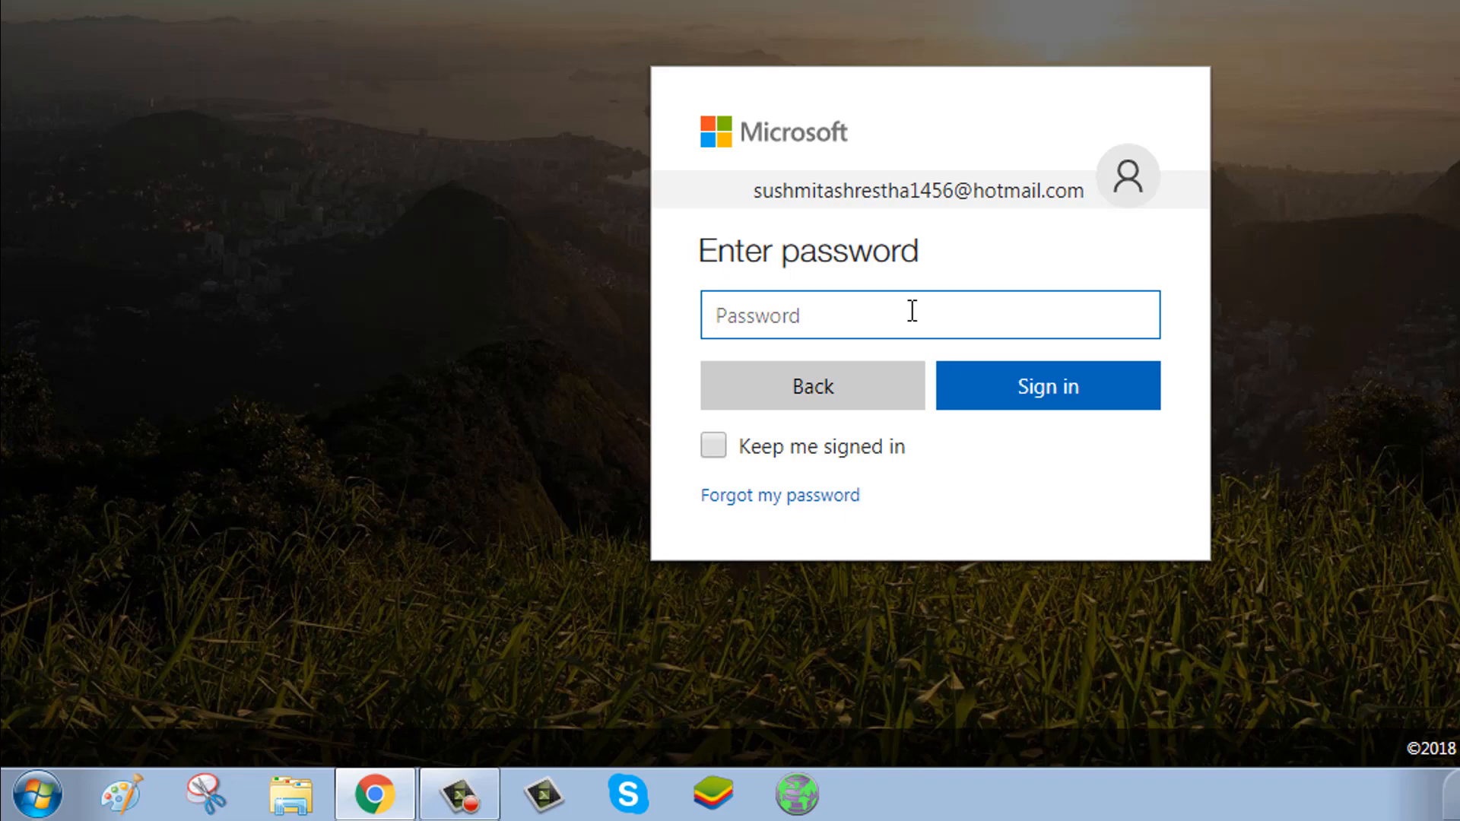
type("password")
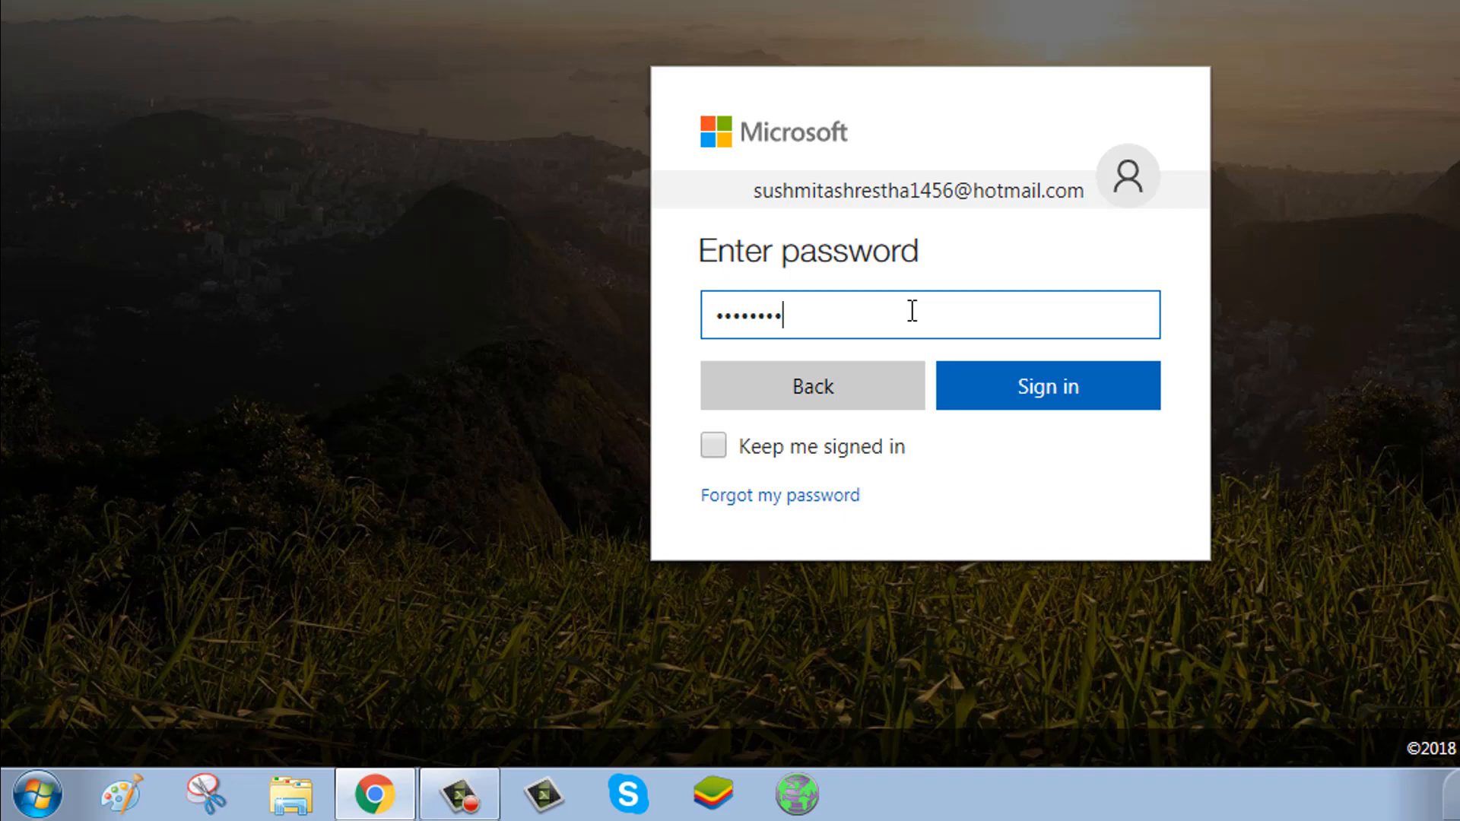
left_click(1046, 385)
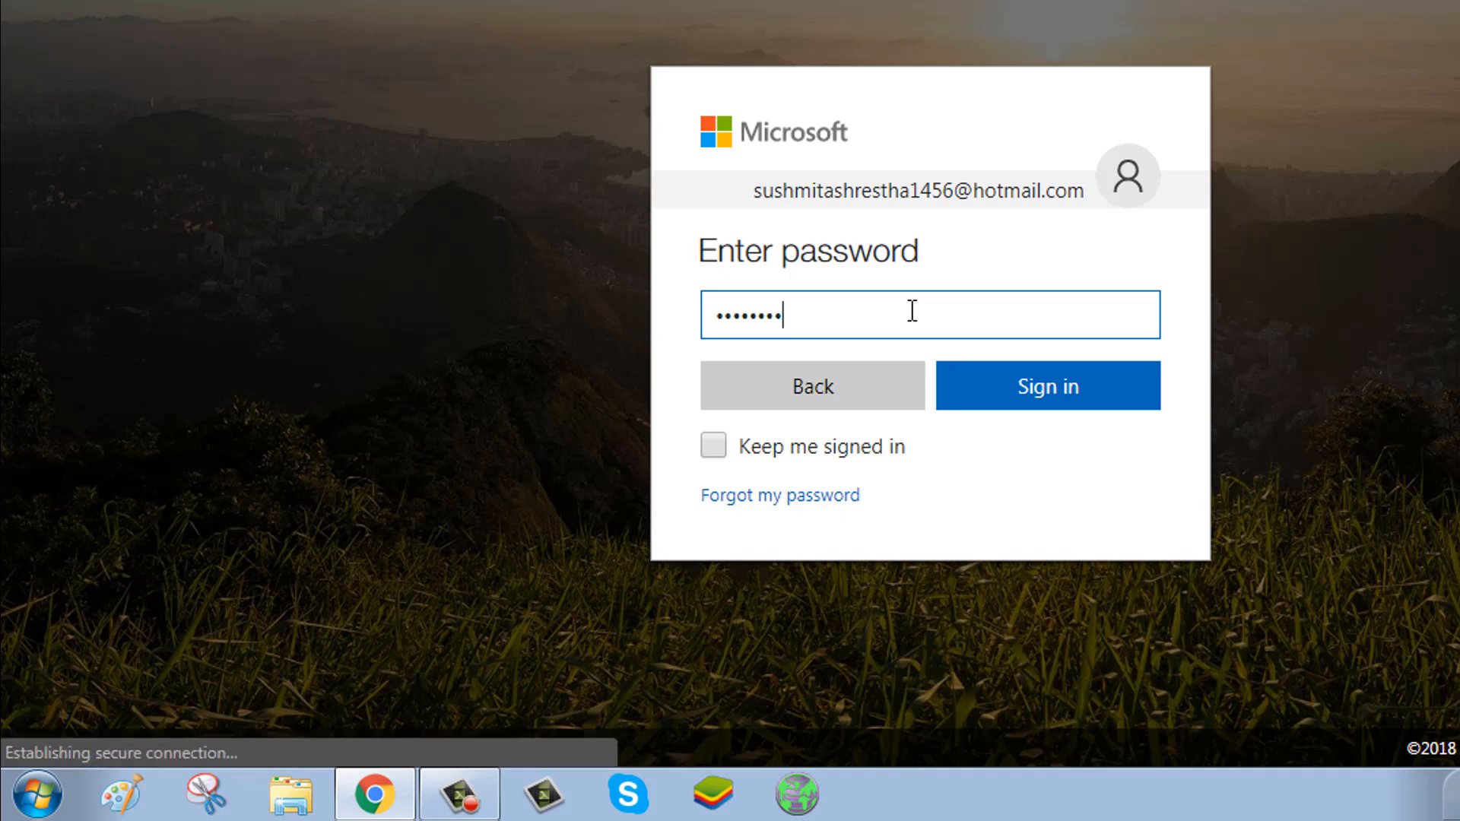
left_click(1046, 384)
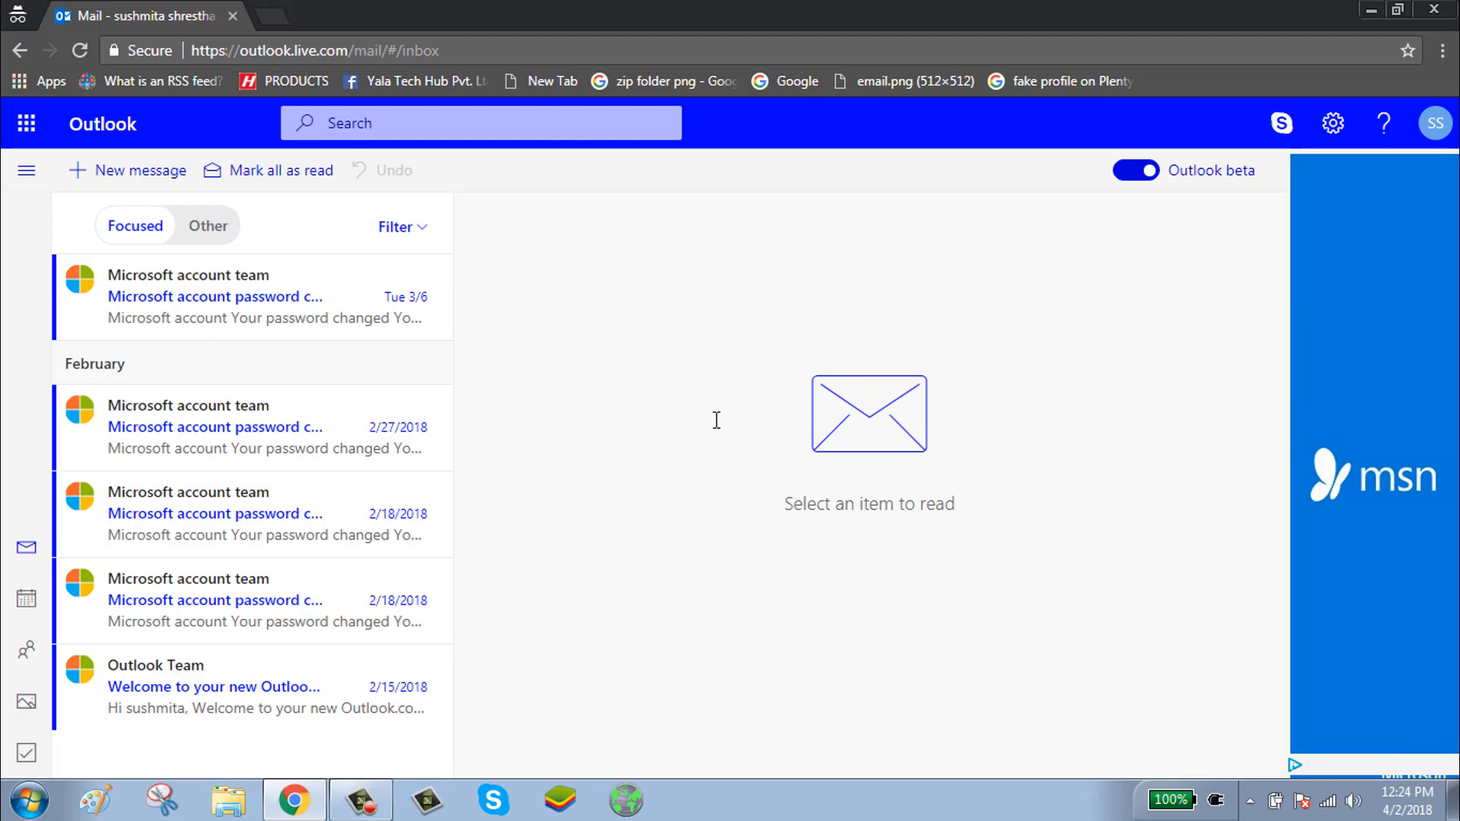
mouse_move(1365, 183)
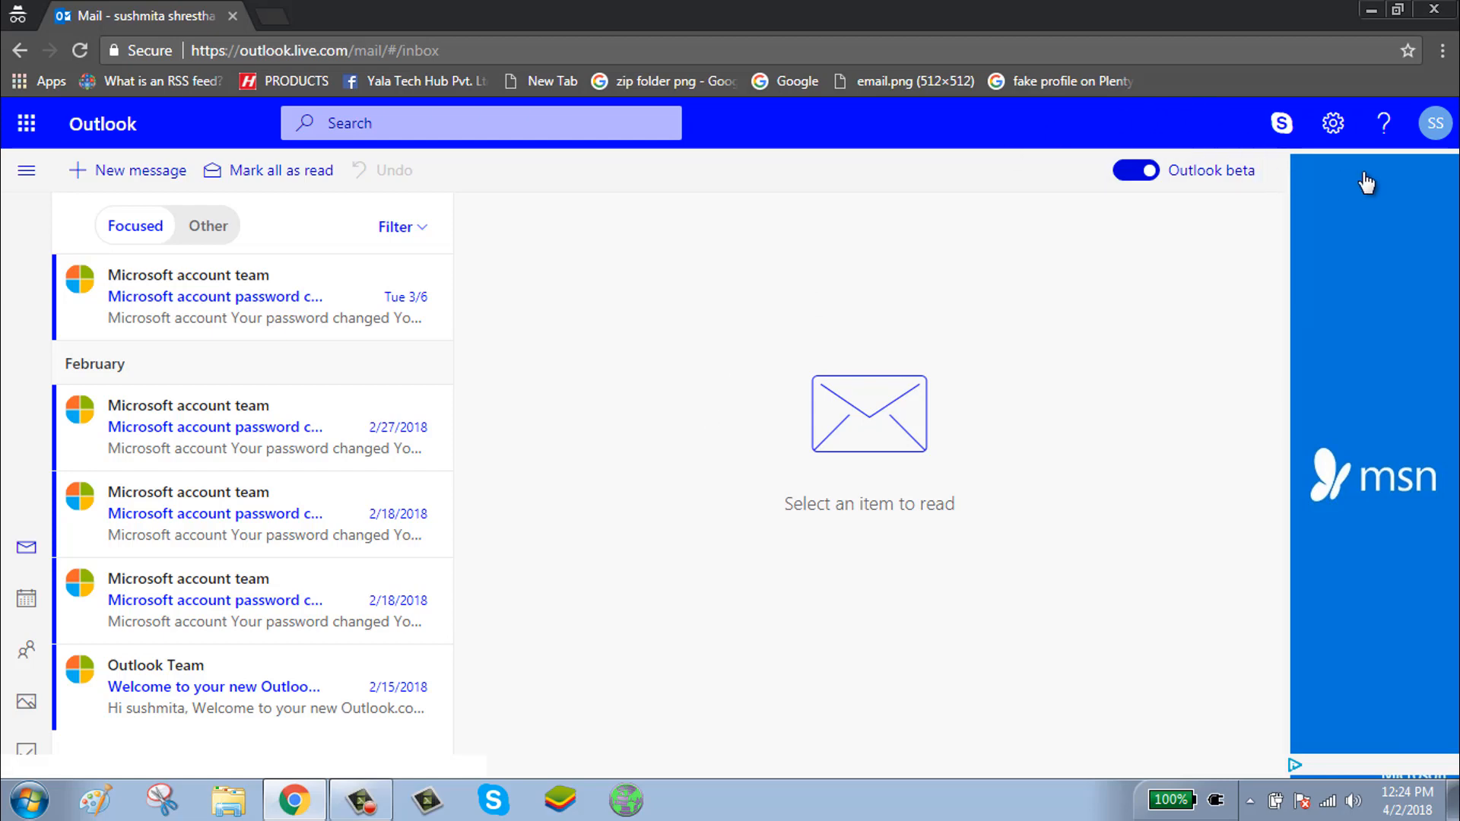
Step: From the profile initials menu, view the Microsoft account overview page
left_click(1434, 123)
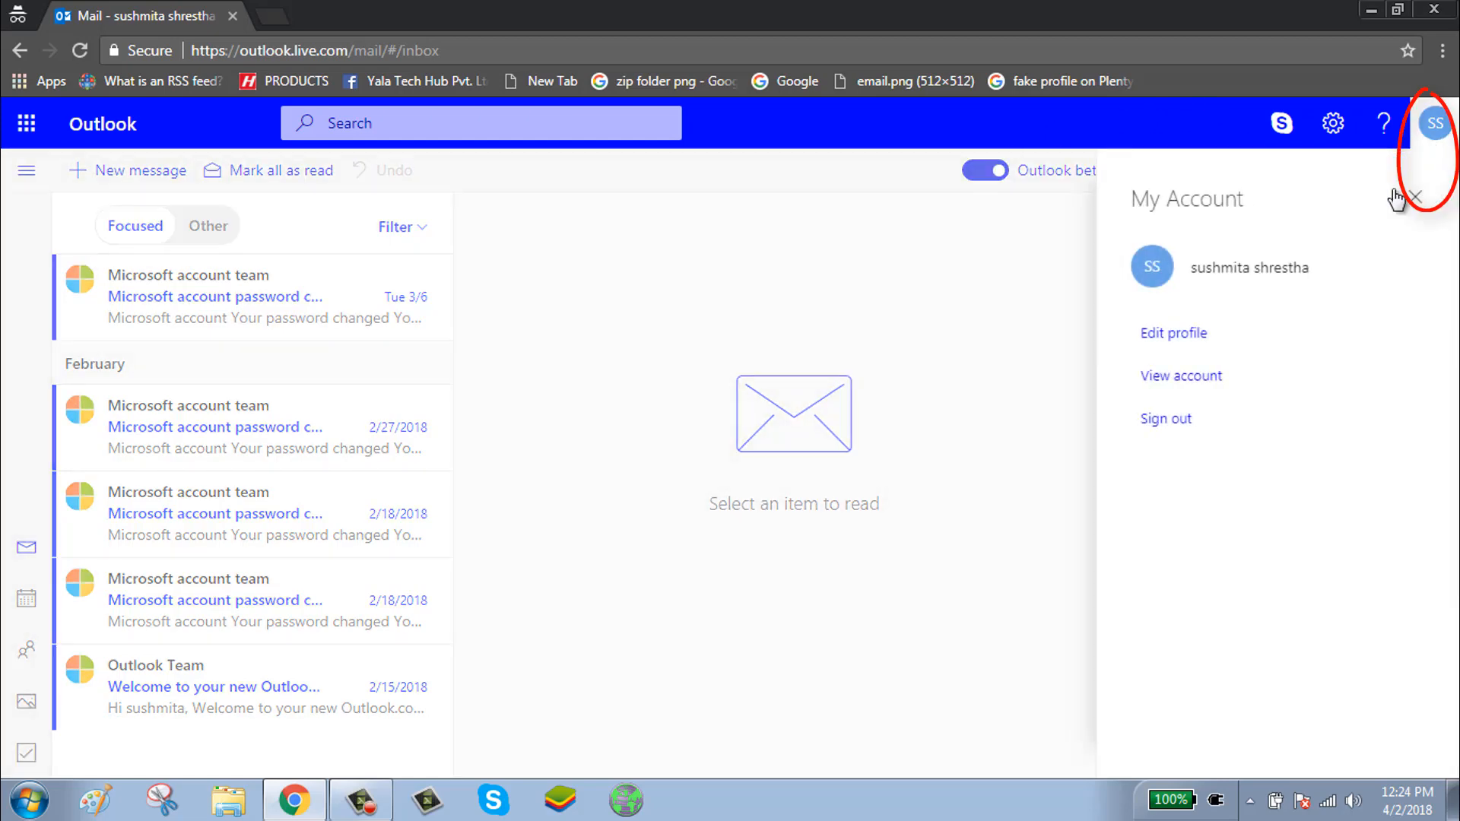
left_click(1180, 376)
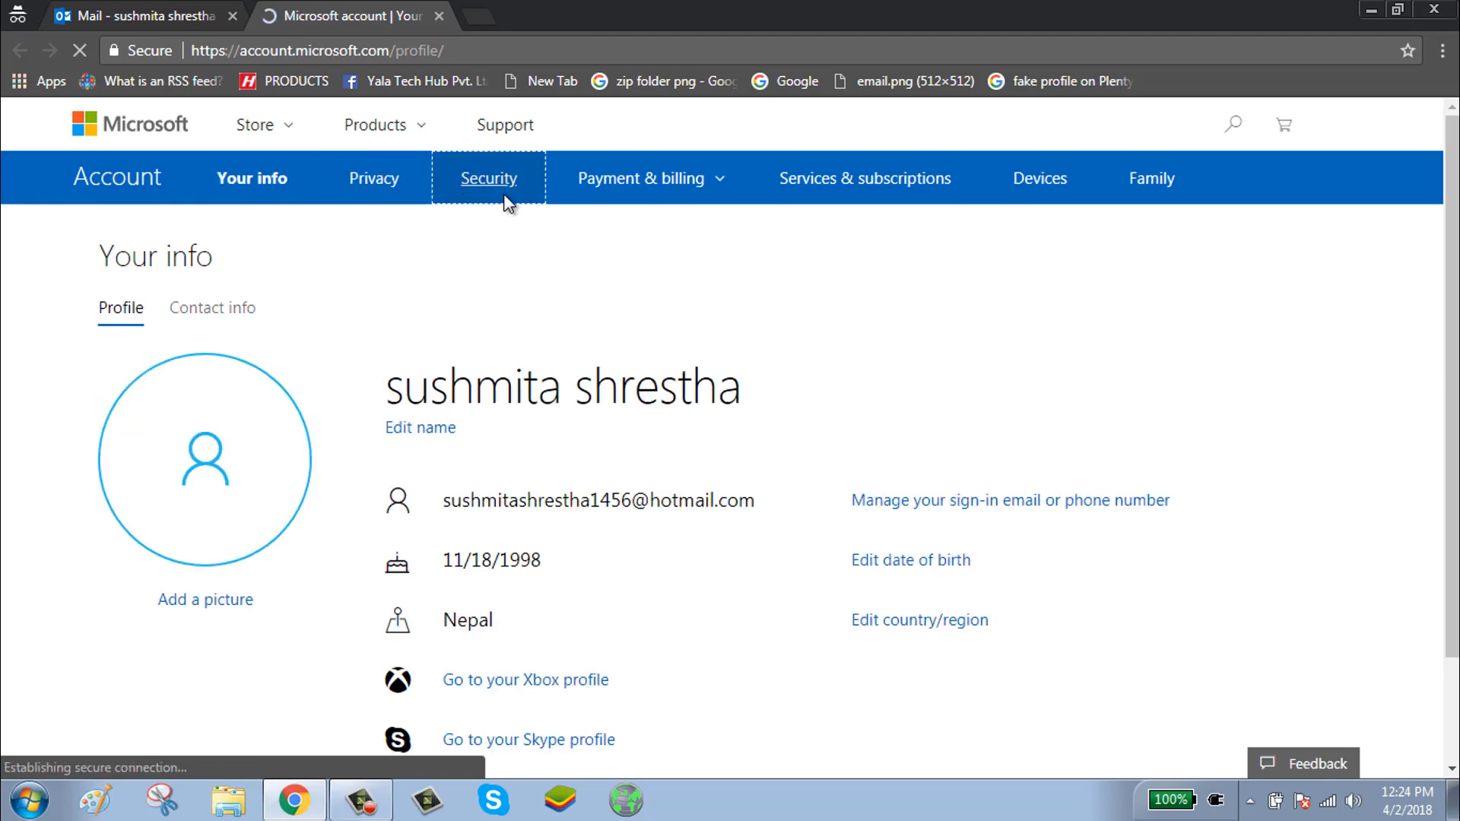
Step: Go to the Security basics page and follow the more security options link
left_click(488, 177)
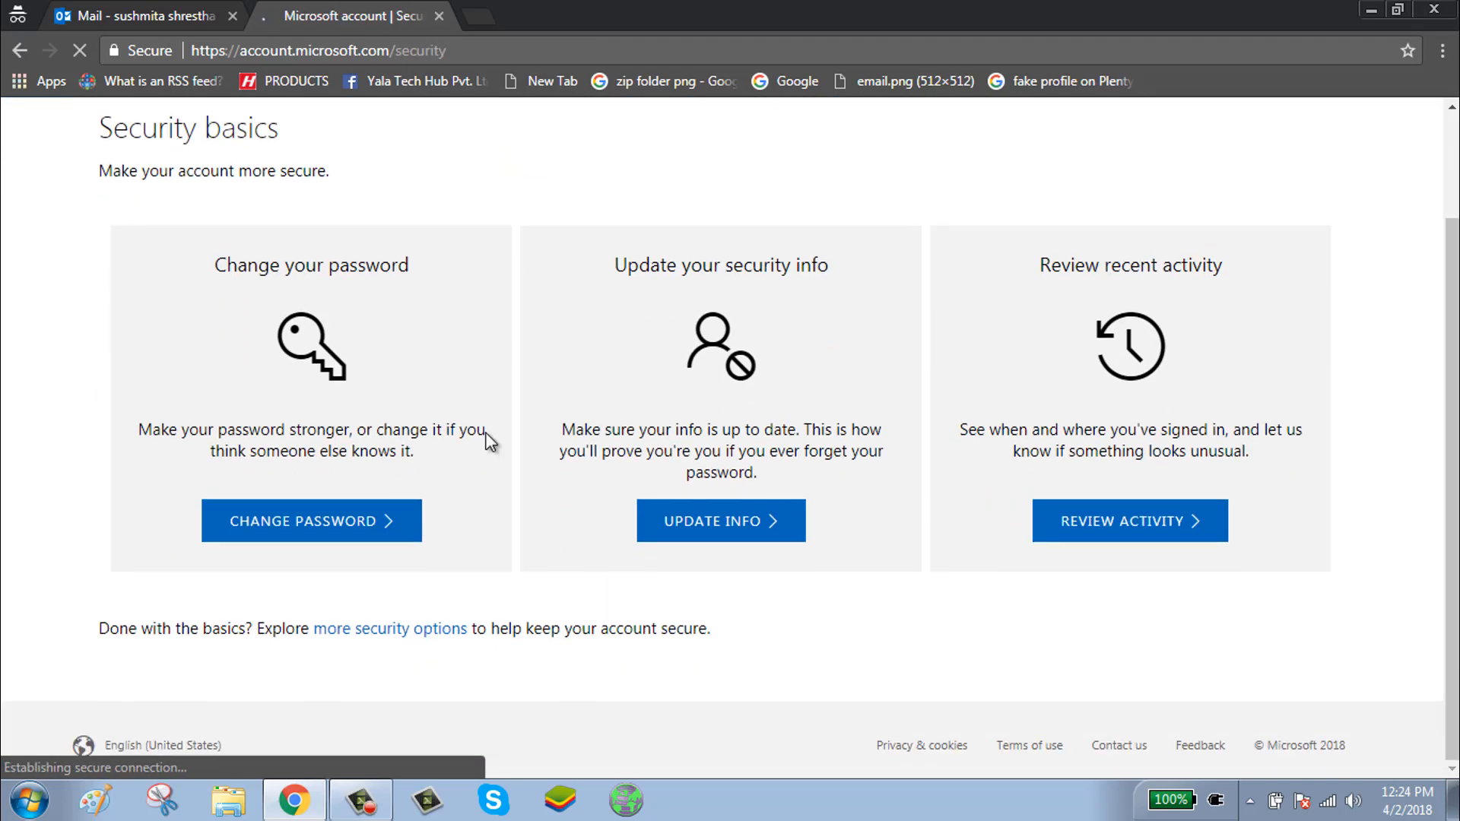
left_click(390, 628)
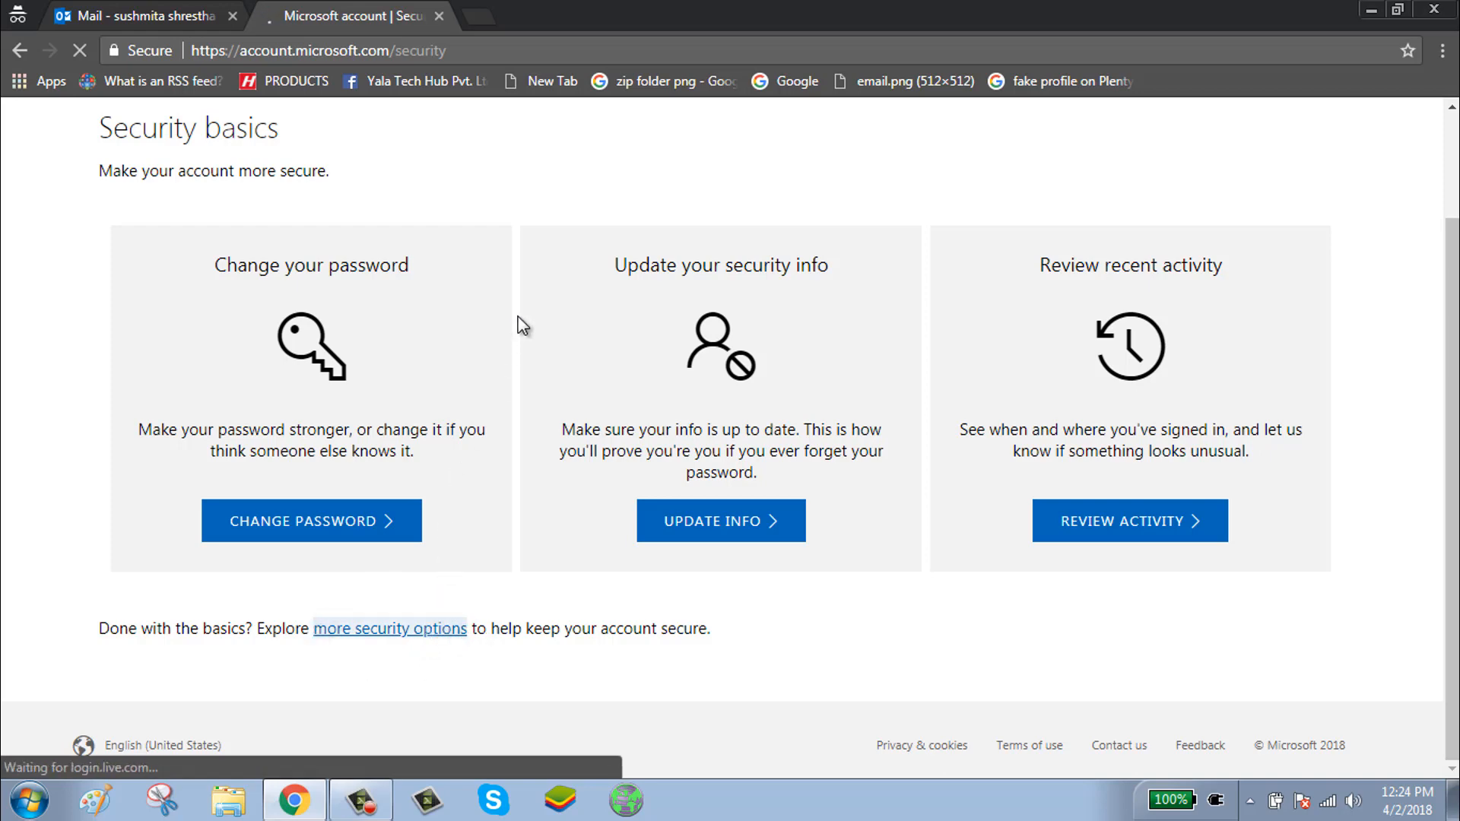
Step: Confirm the phone's last four digits 2783 and send a verification code to it
left_click(719, 520)
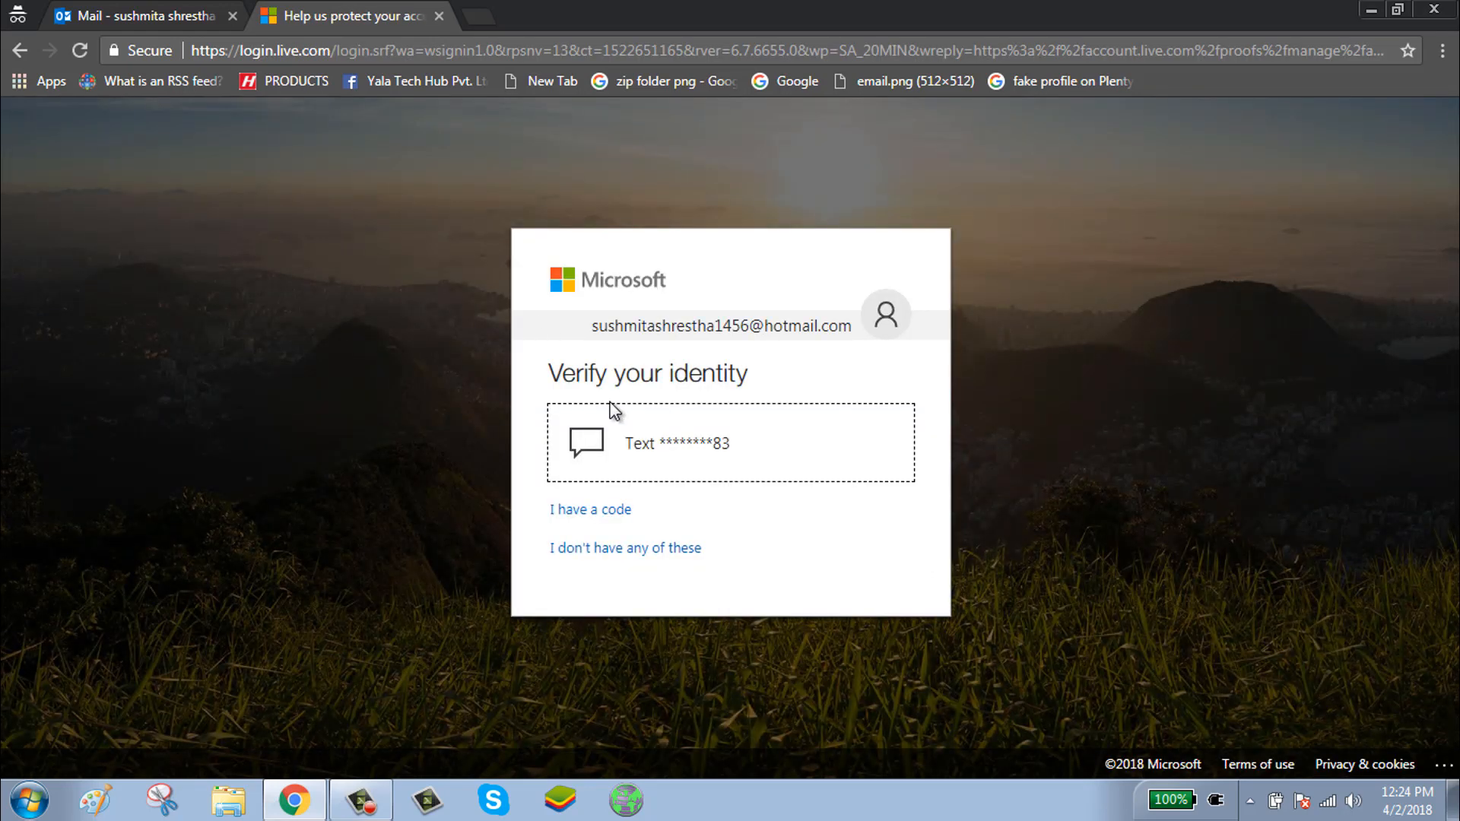
mouse_move(671, 436)
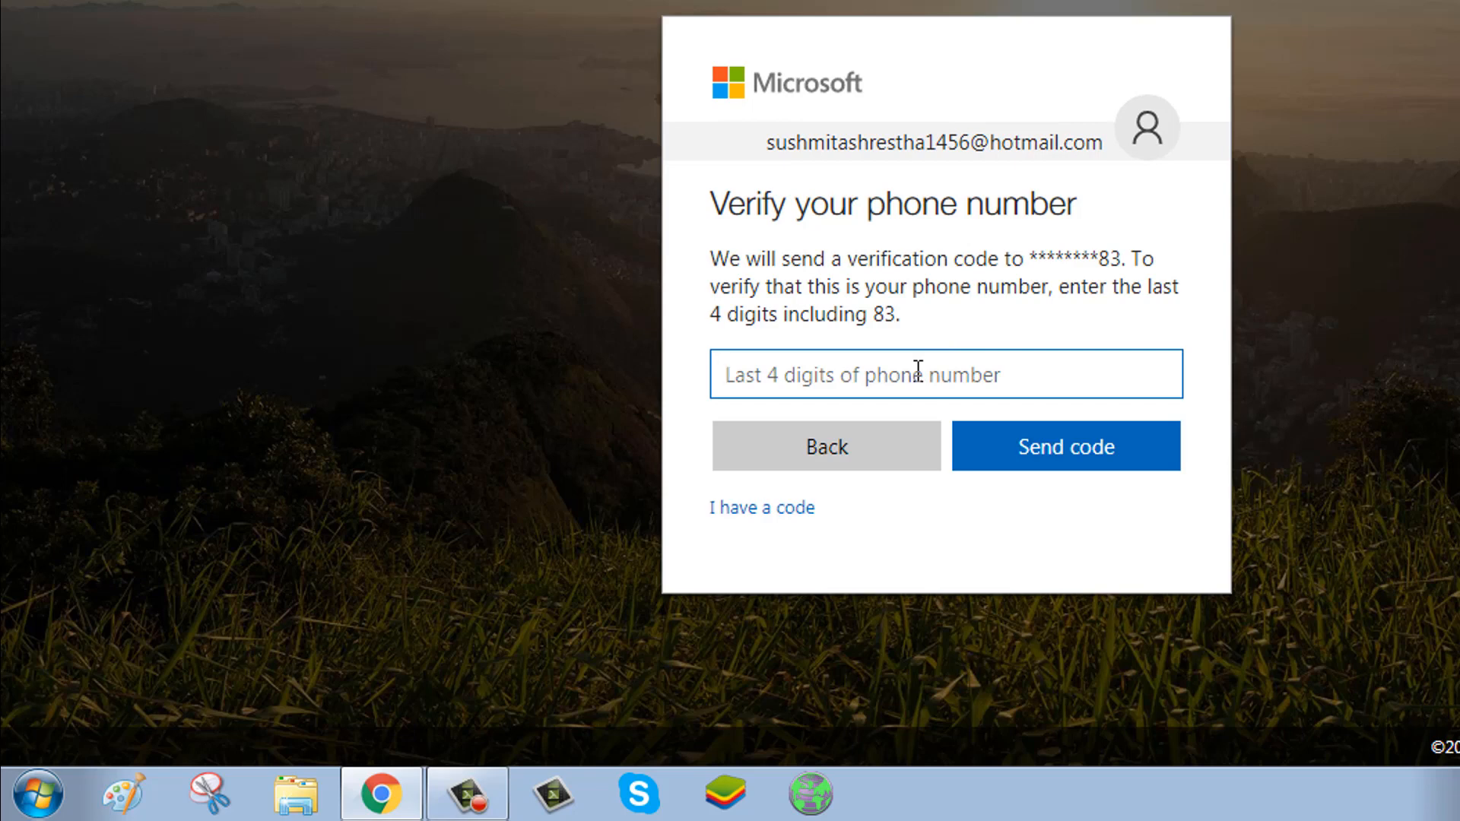
type("27")
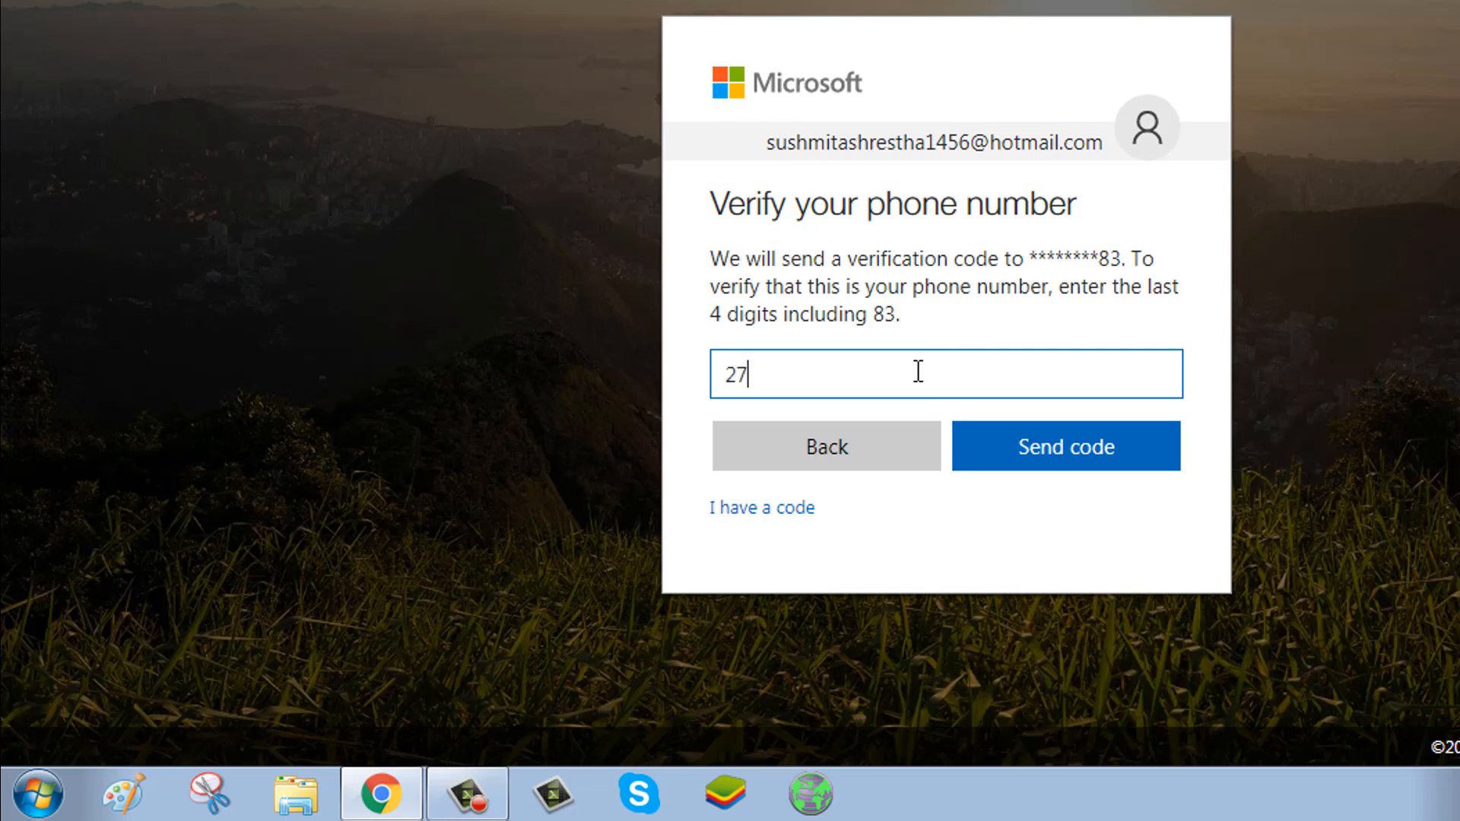
type("83")
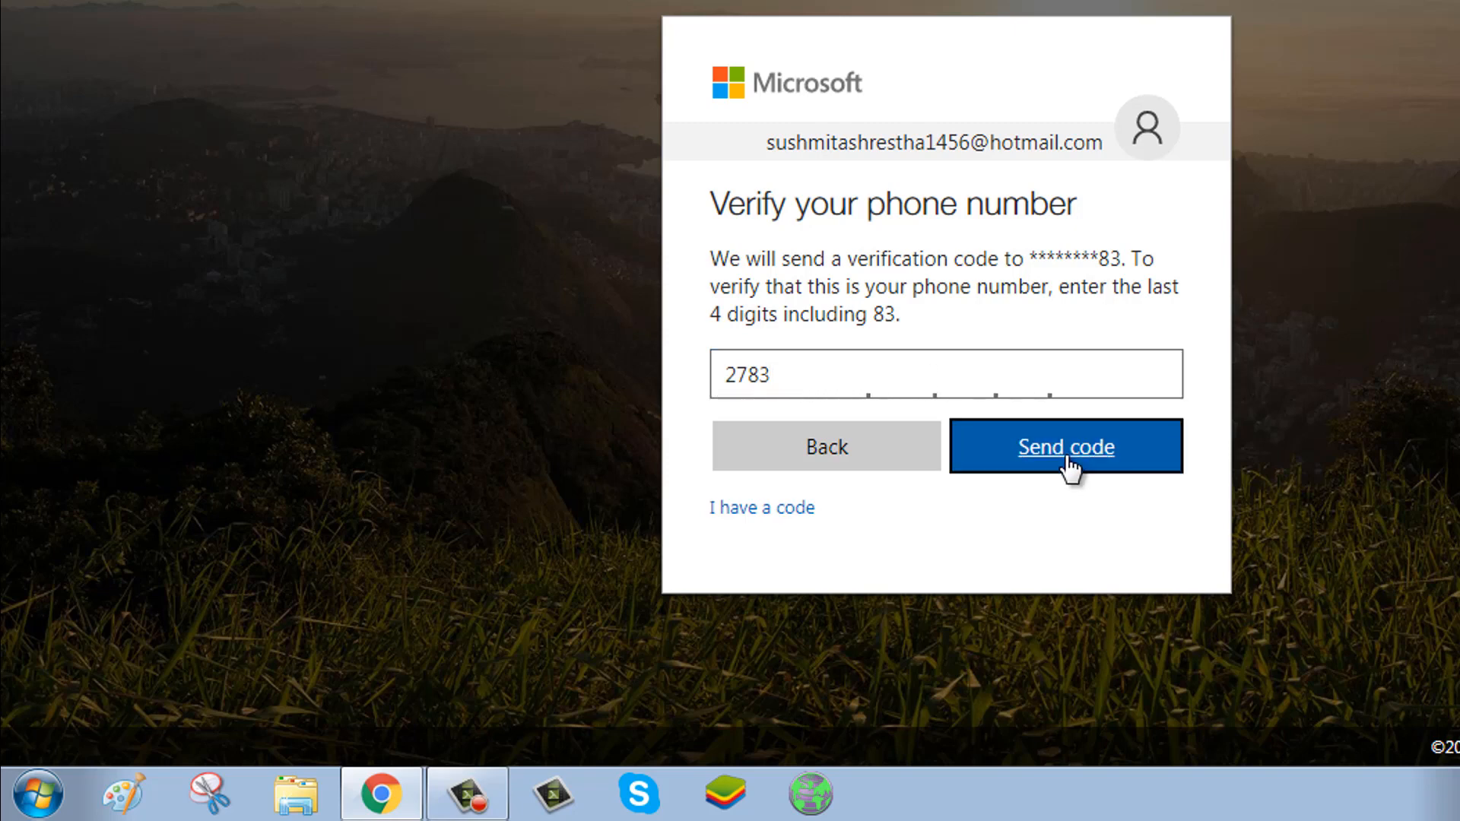
left_click(1064, 446)
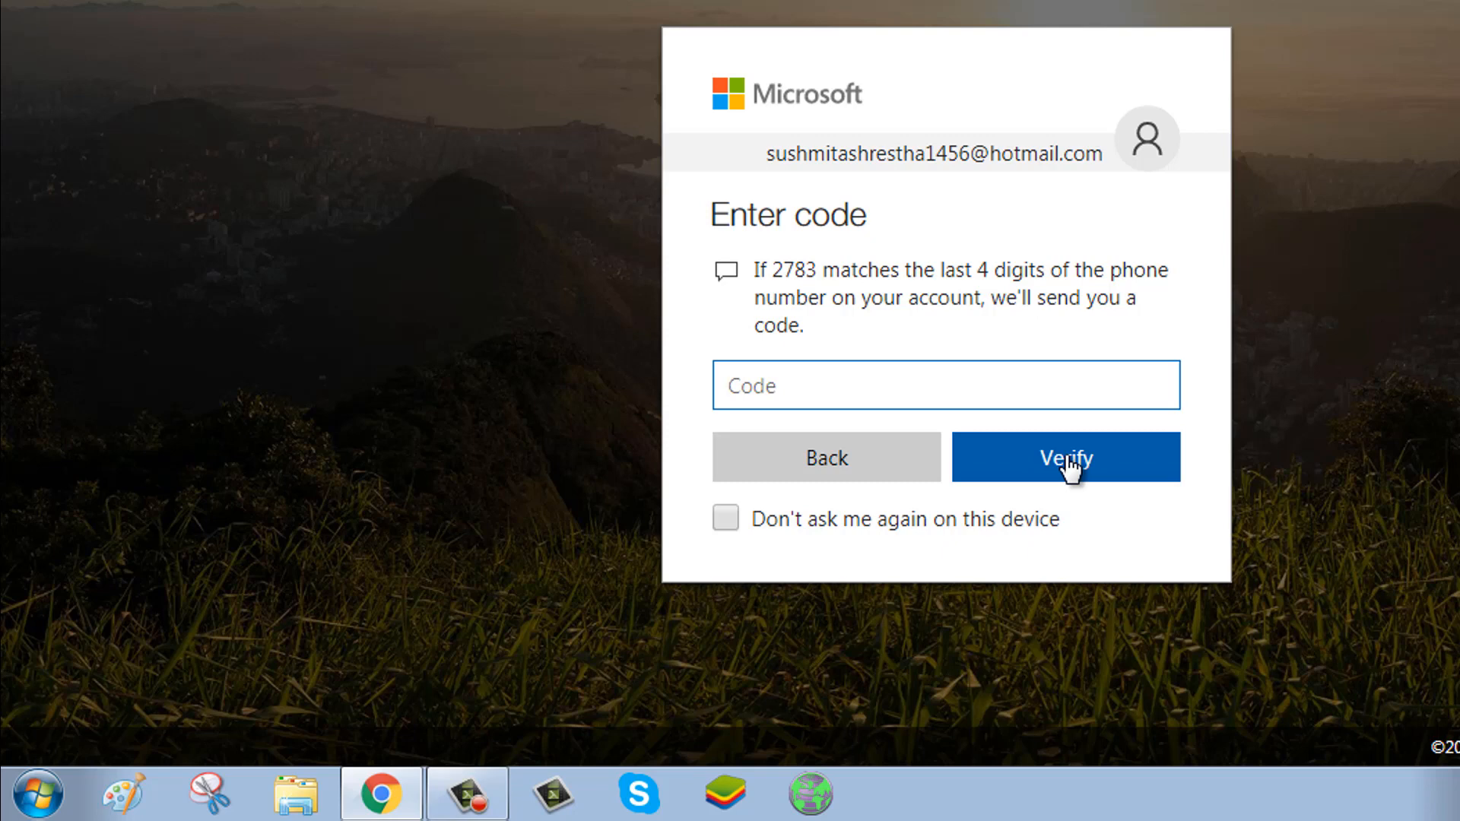
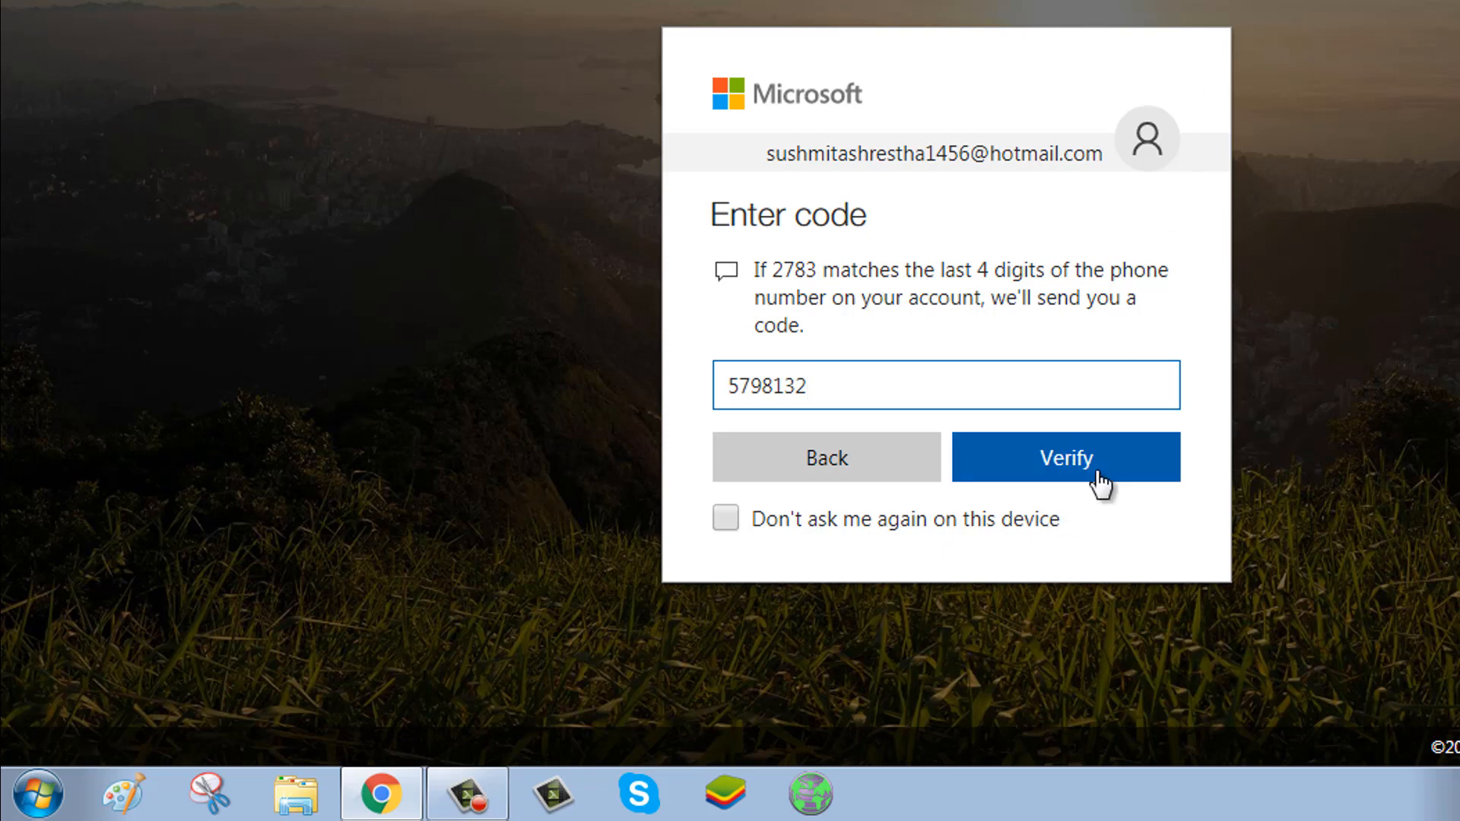
left_click(1065, 458)
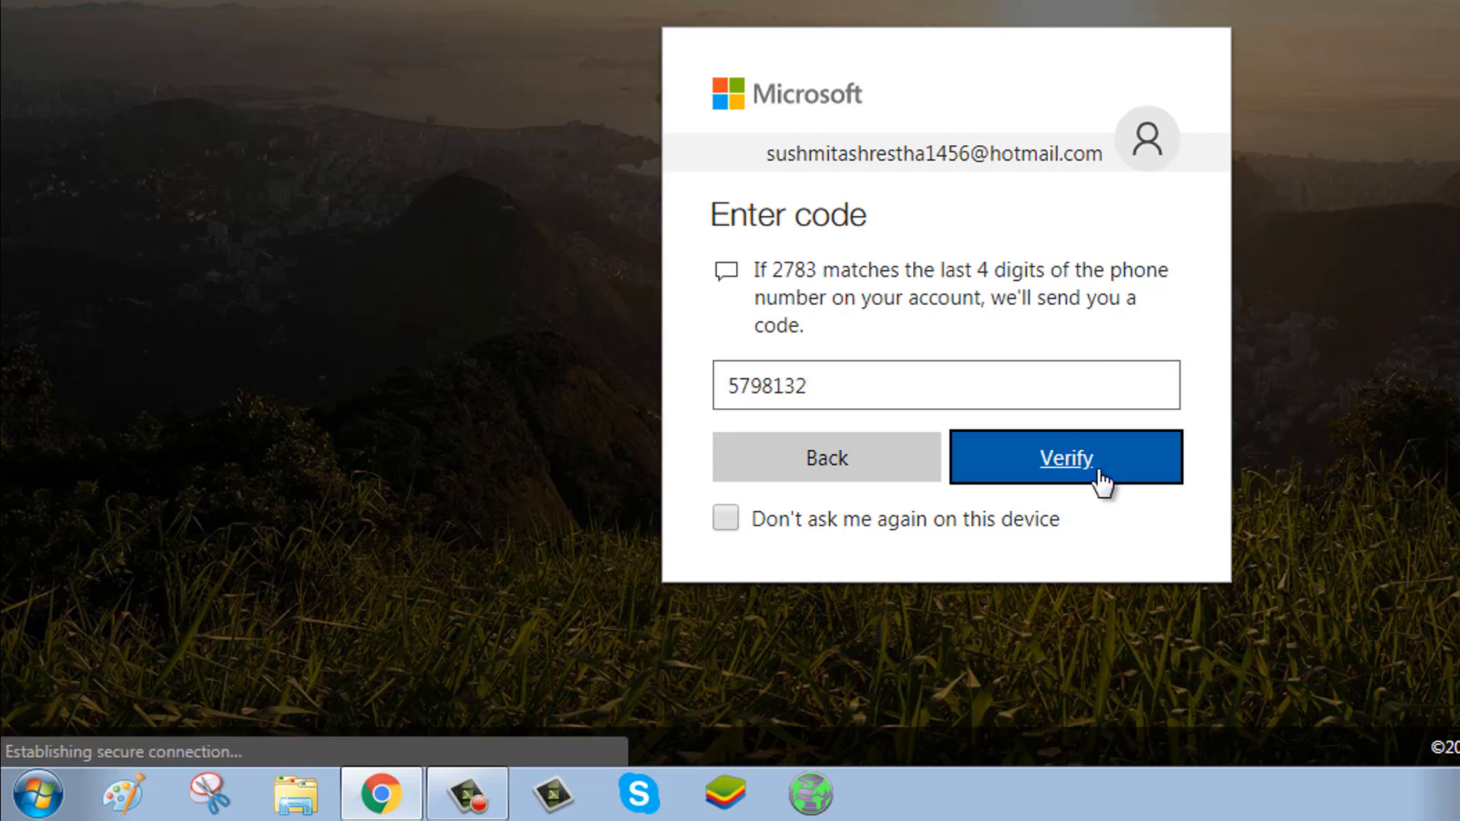
left_click(1065, 457)
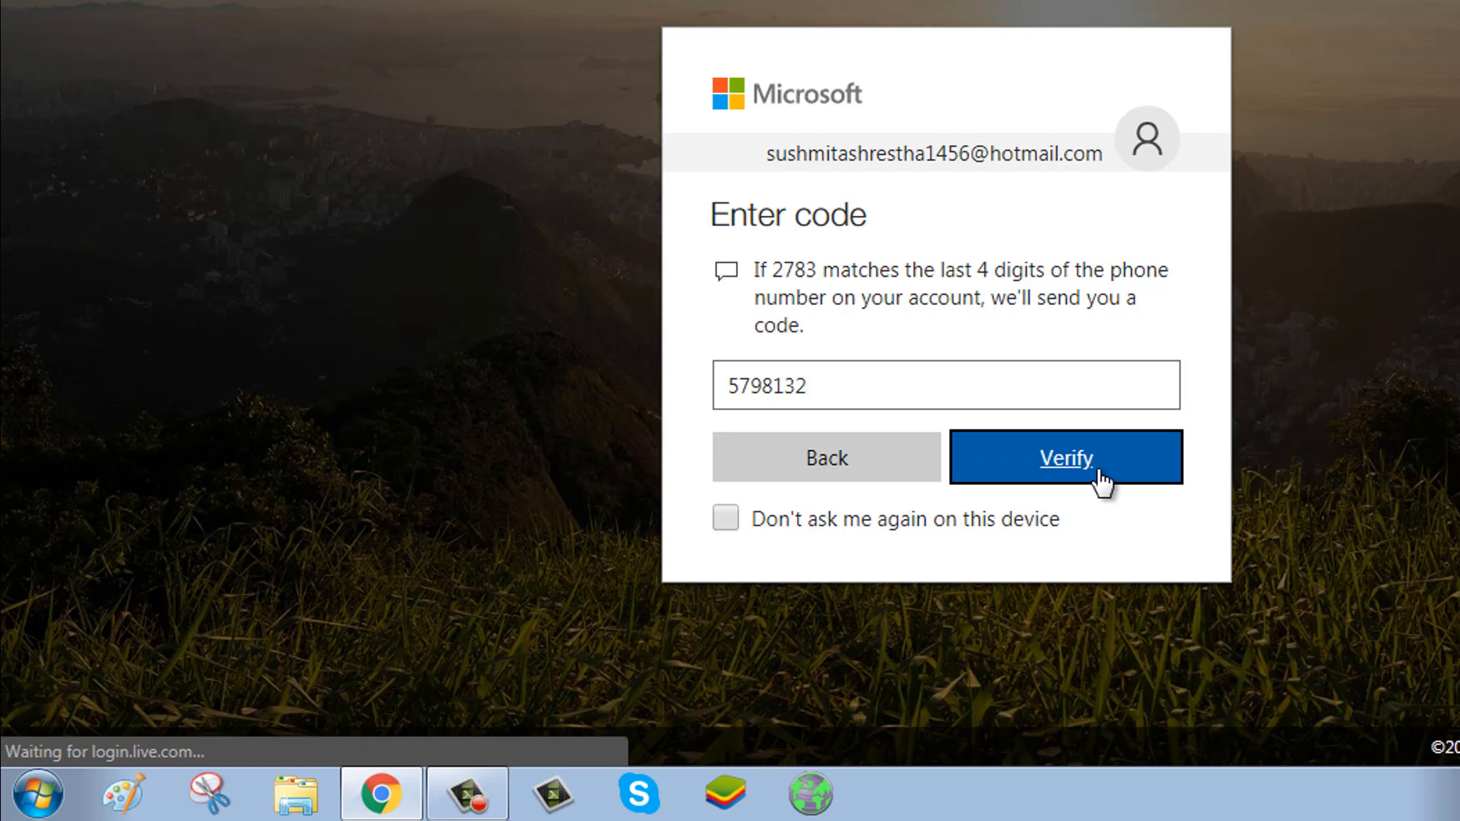
left_click(1064, 458)
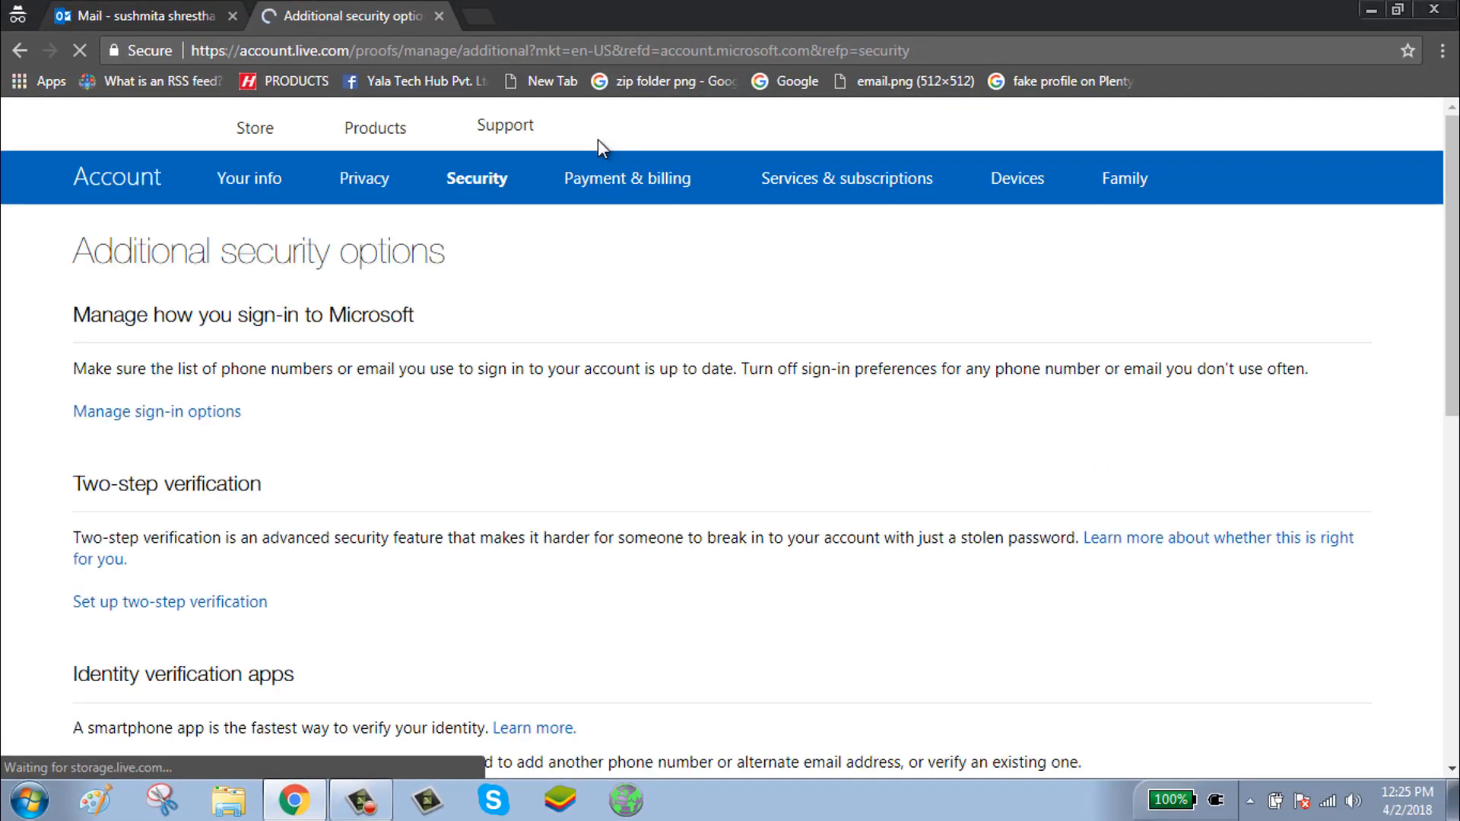
Step: Choose Close my account and continue past the pre-closure notice with Next
scroll("down", 3)
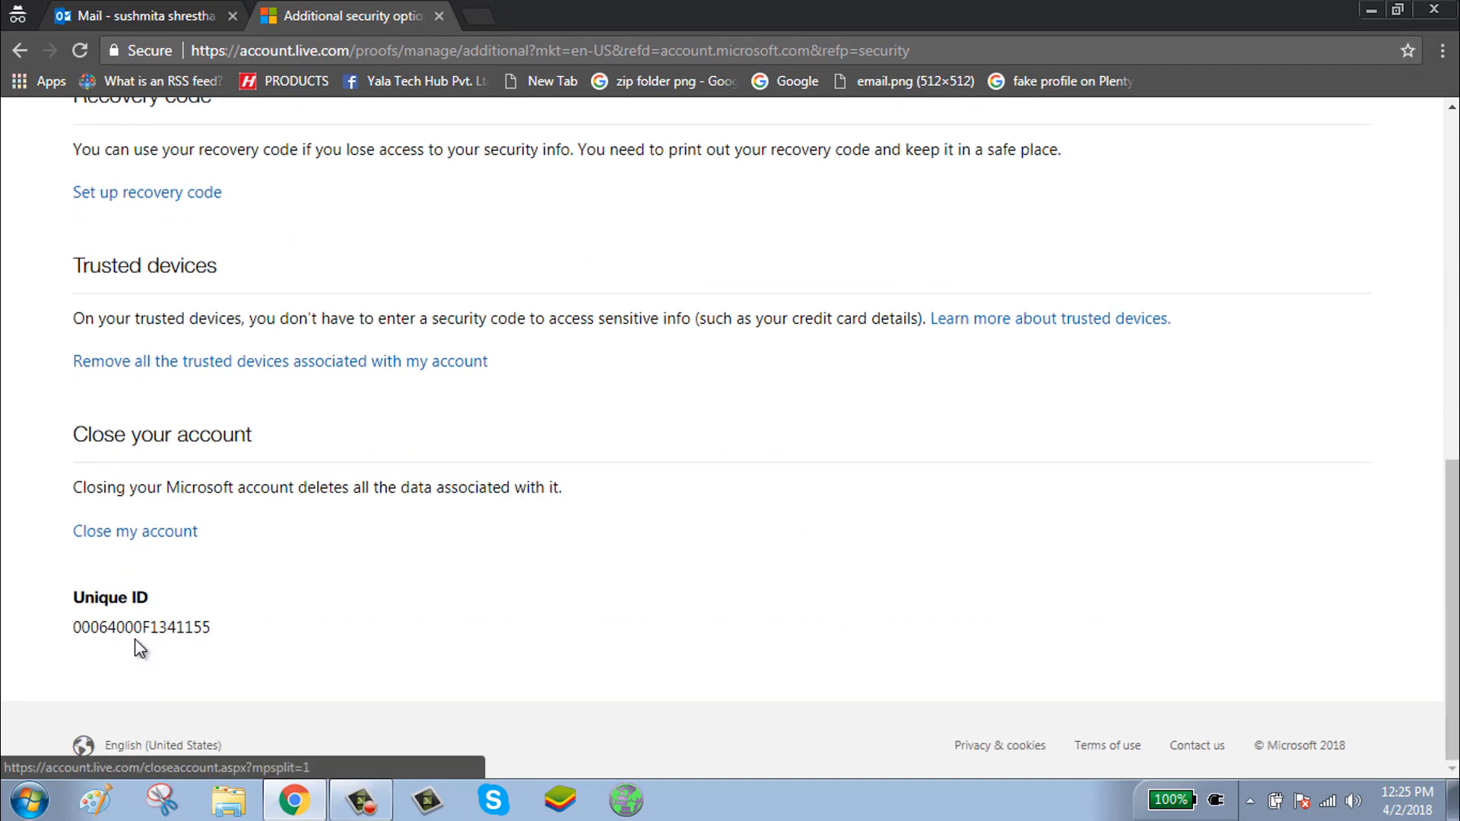
left_click(133, 531)
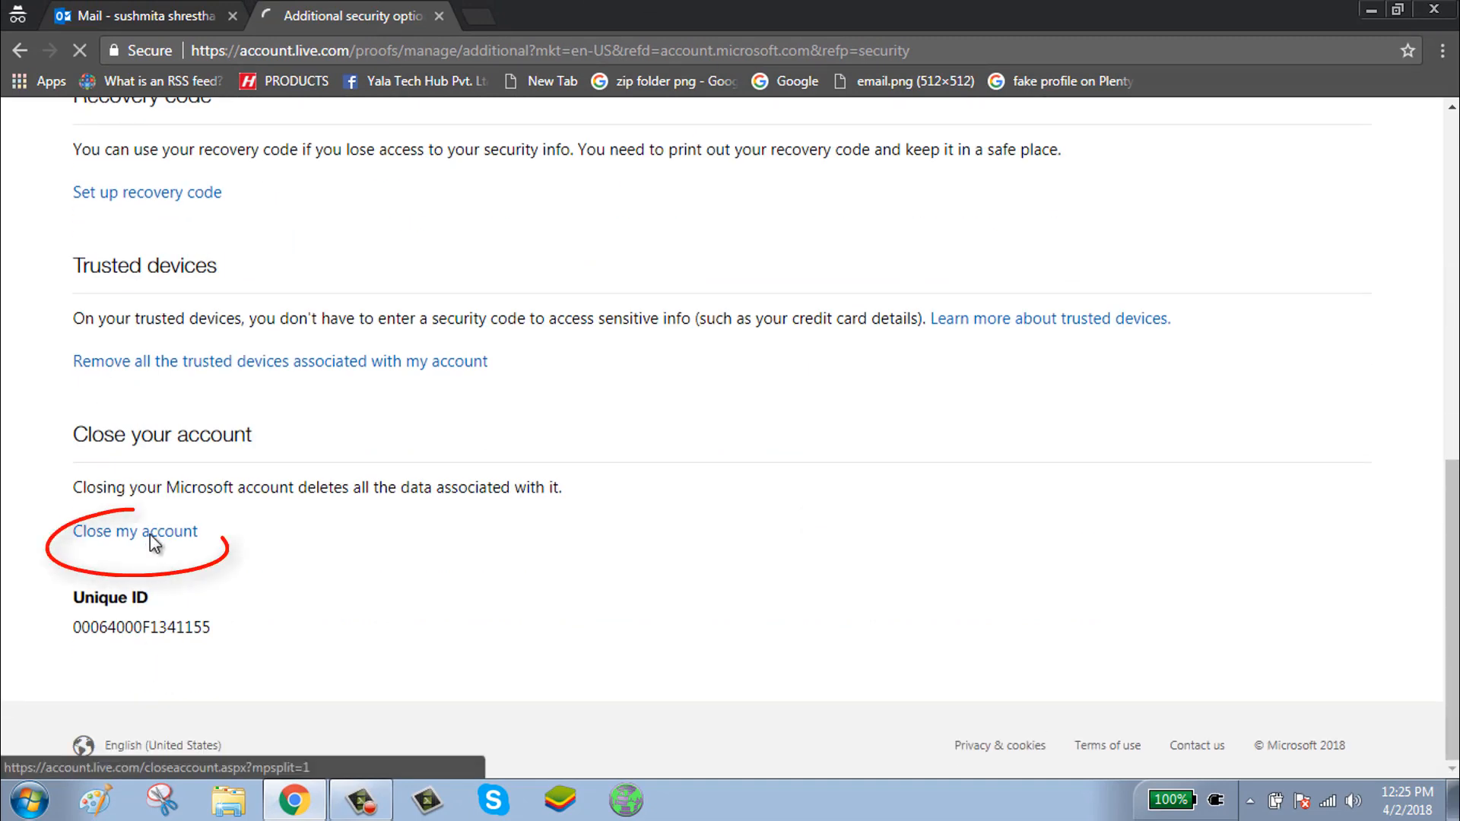
left_click(134, 530)
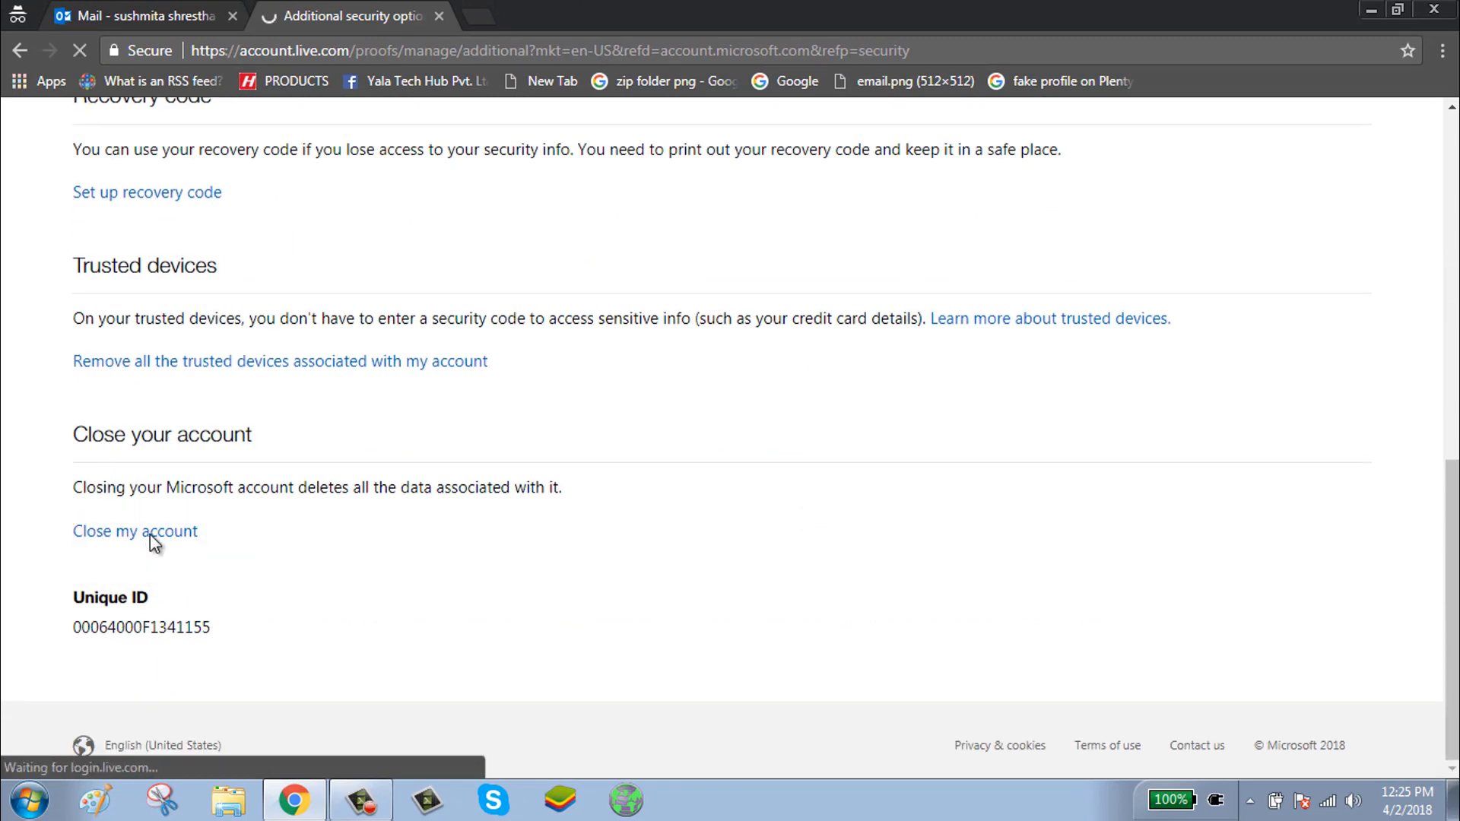
left_click(135, 530)
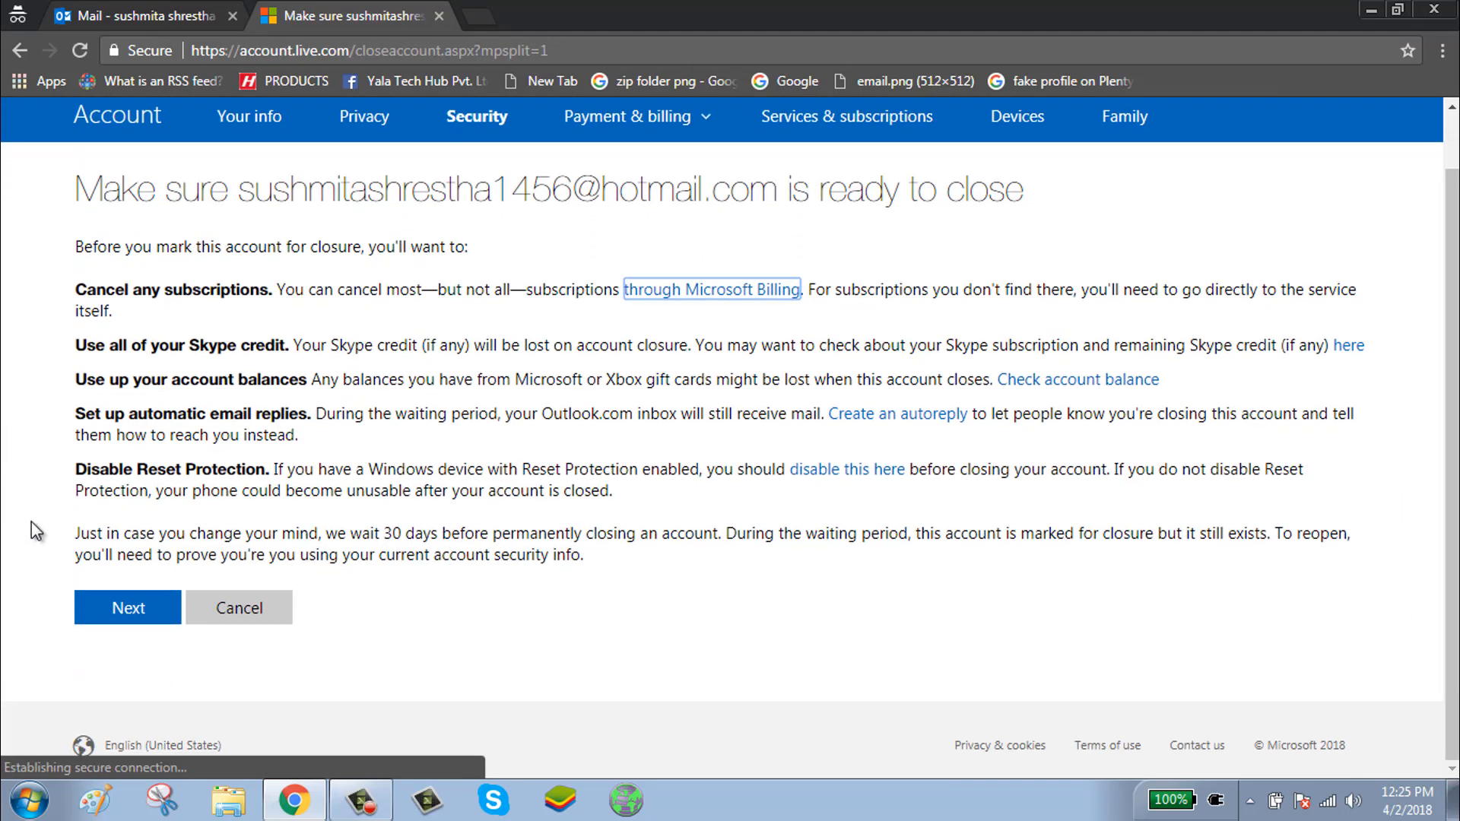
left_click(128, 608)
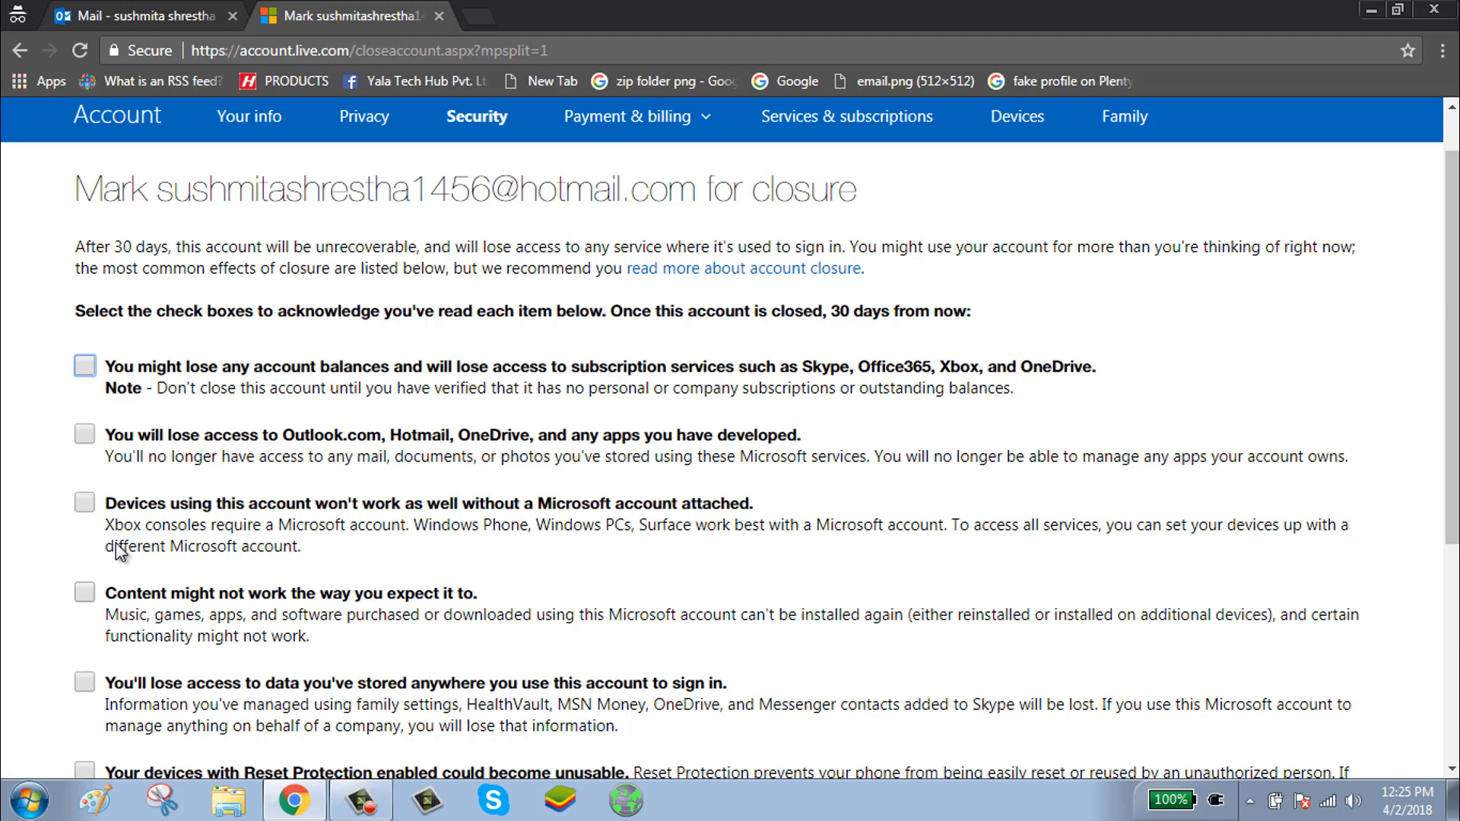
mouse_move(143, 342)
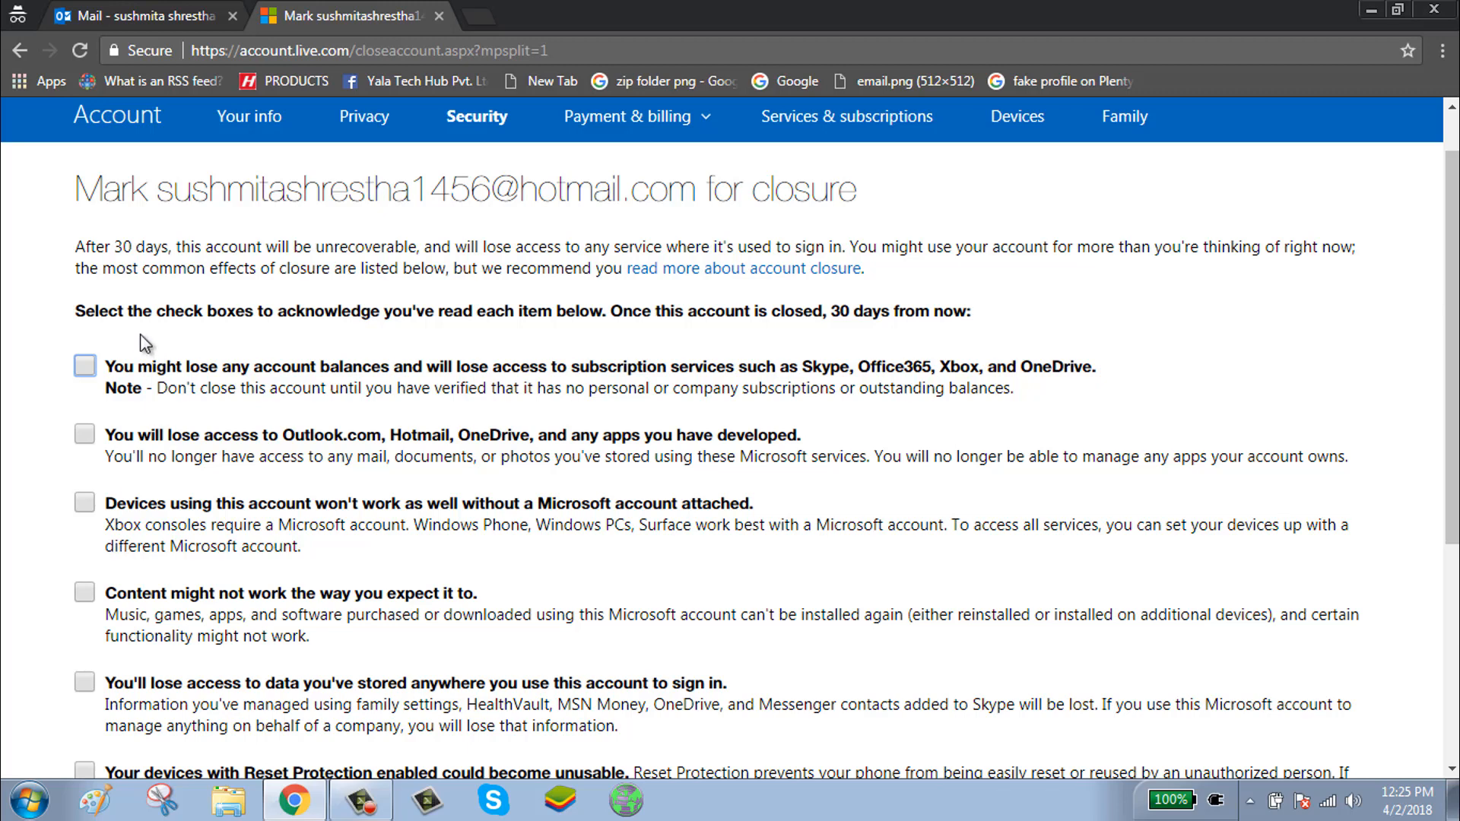
Step: Tick the closure acknowledgement checkboxes and pick 'I use a different Microsoft account' as the reason
scroll("down", 3)
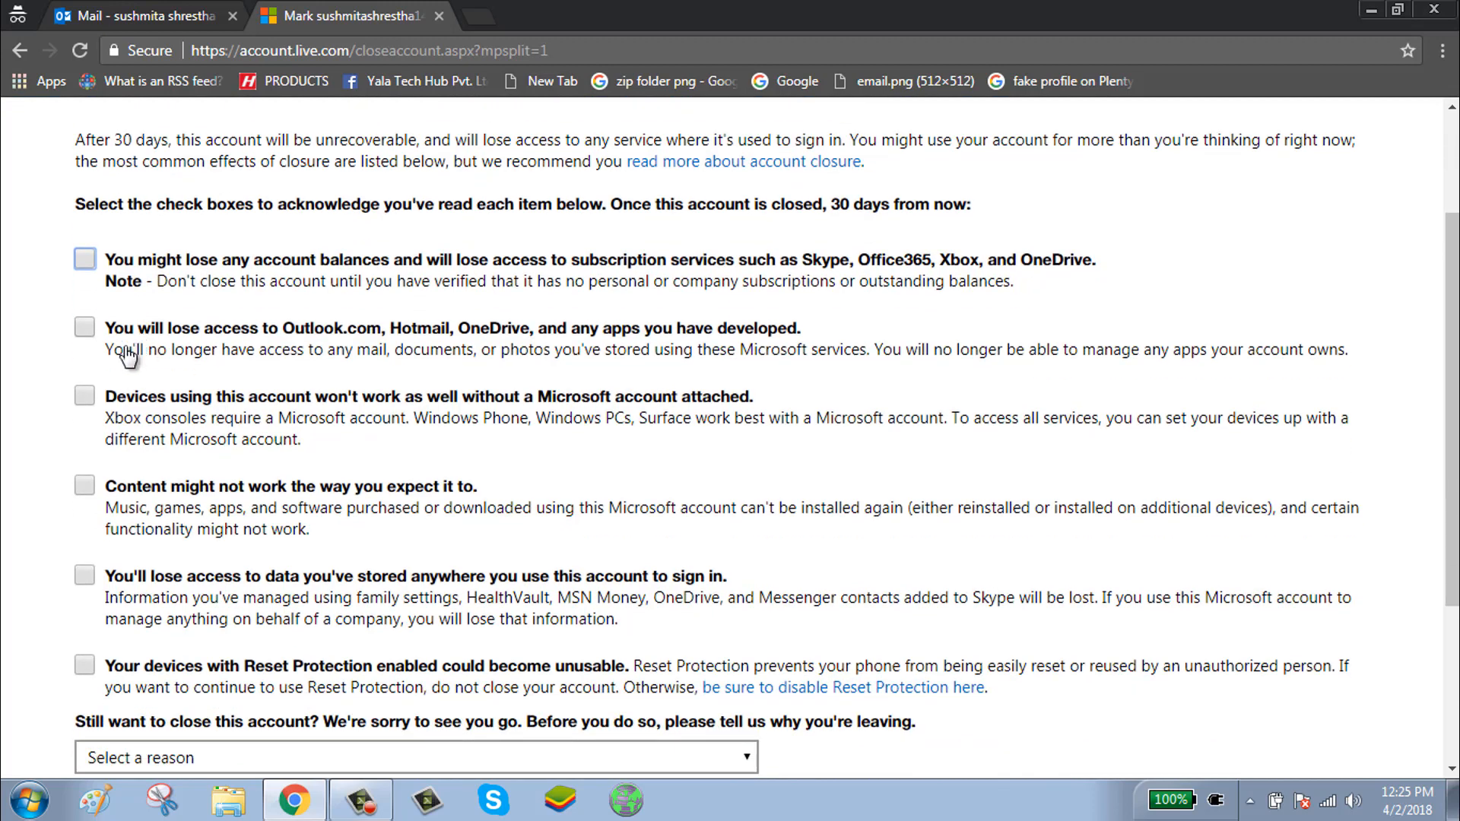
left_click(85, 326)
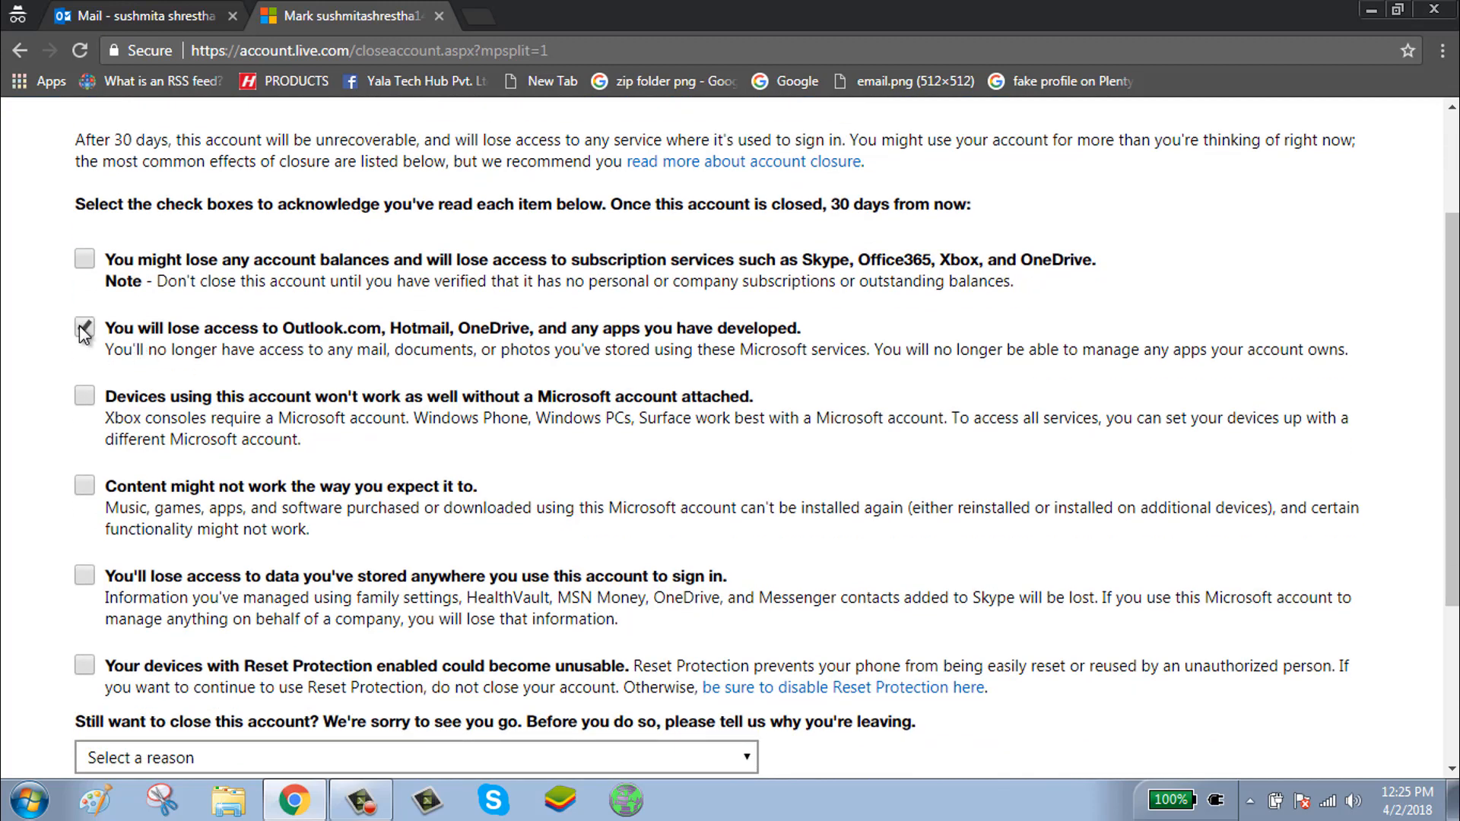
left_click(84, 333)
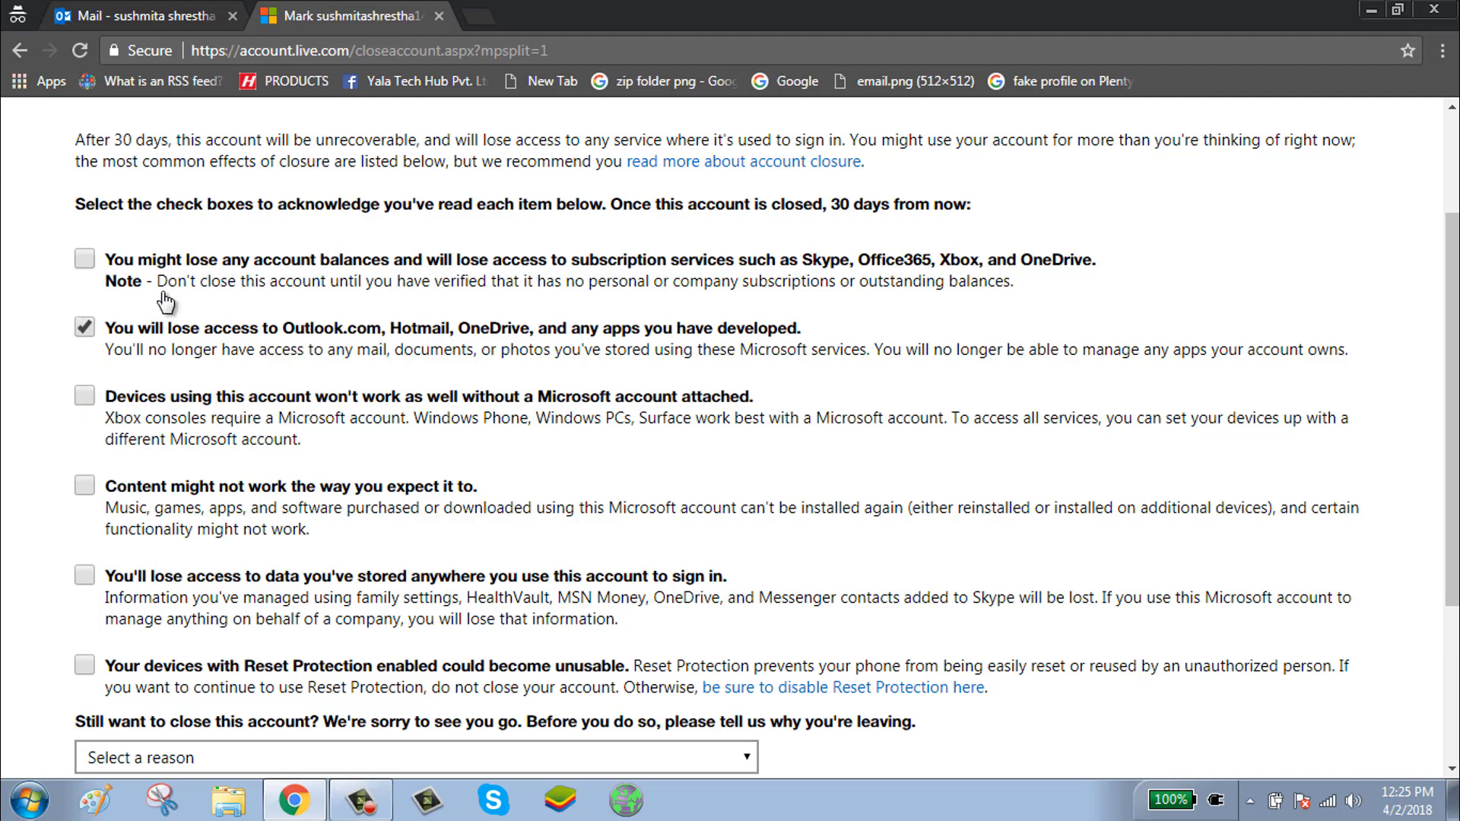
scroll("down", 3)
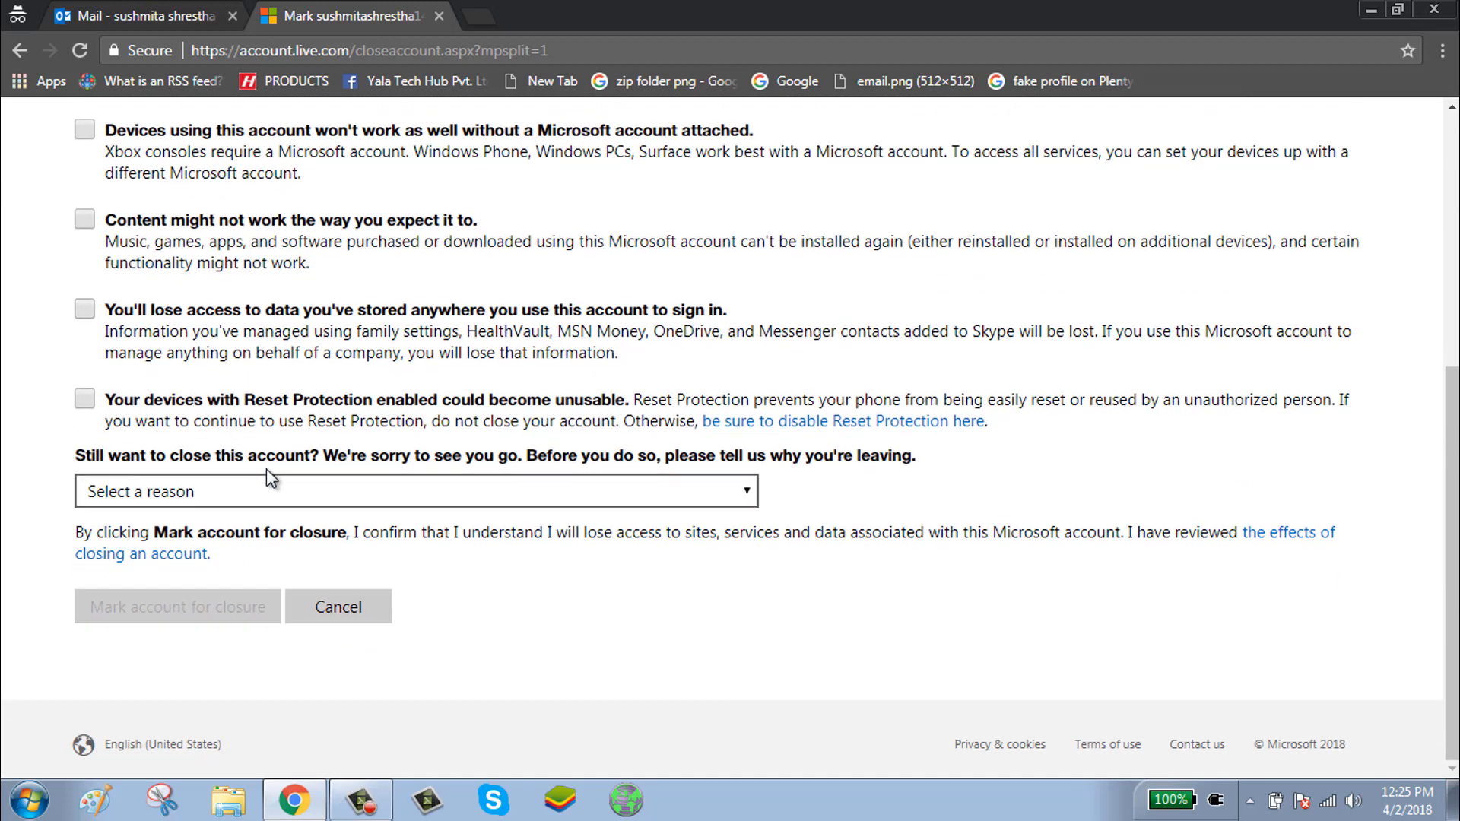
mouse_move(827, 520)
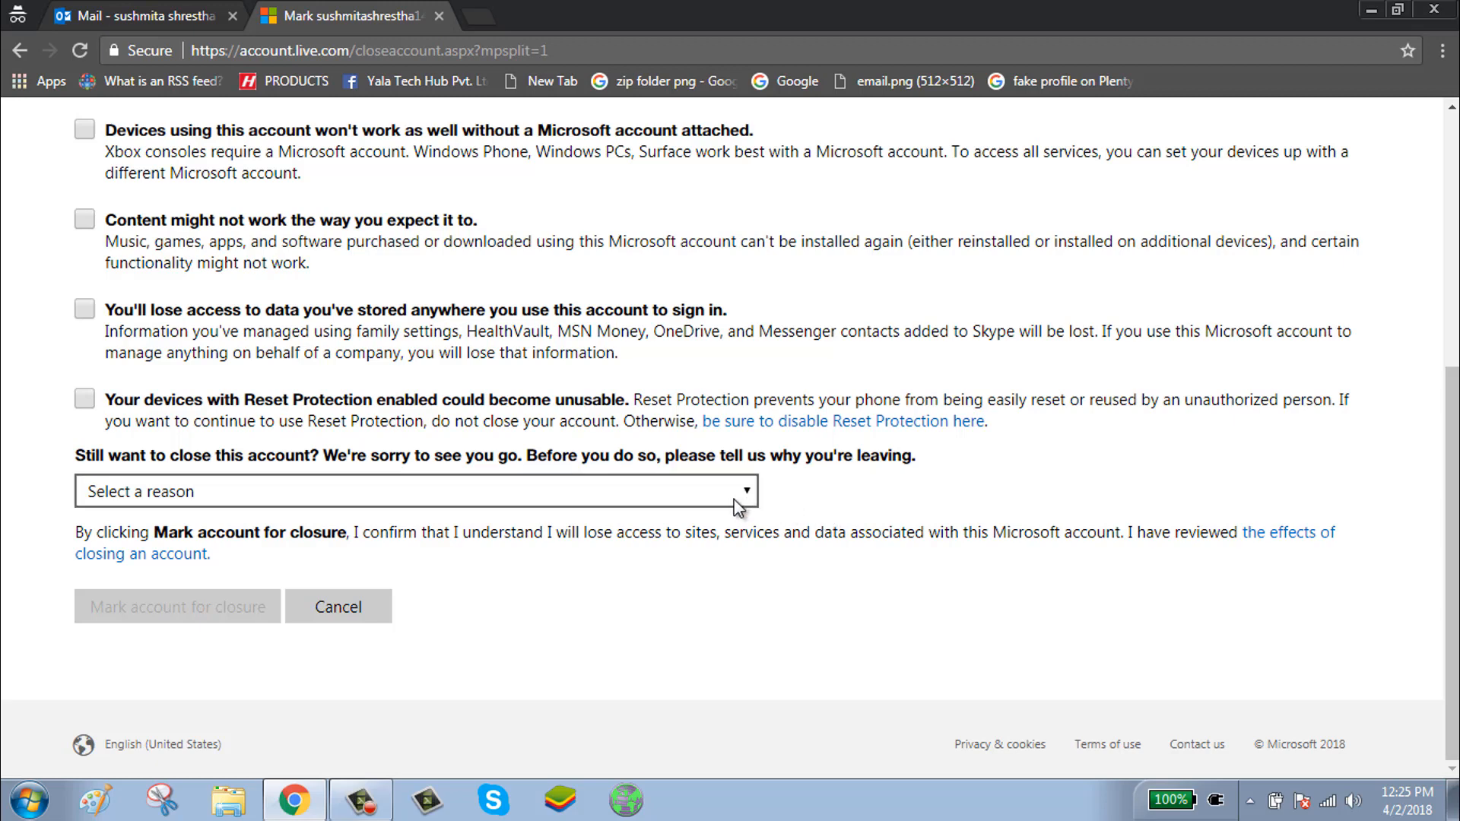
left_click(414, 492)
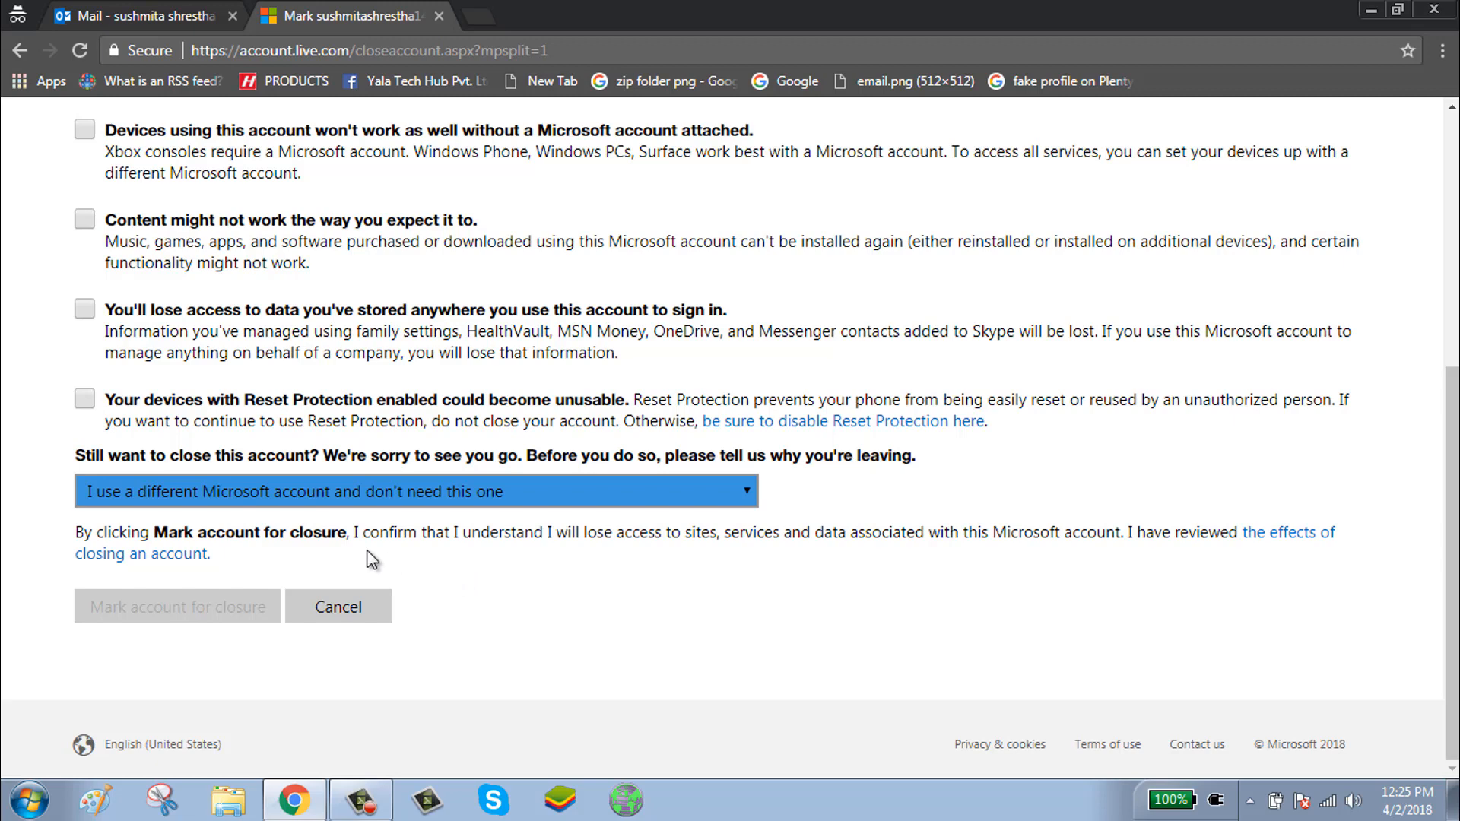
mouse_move(58, 396)
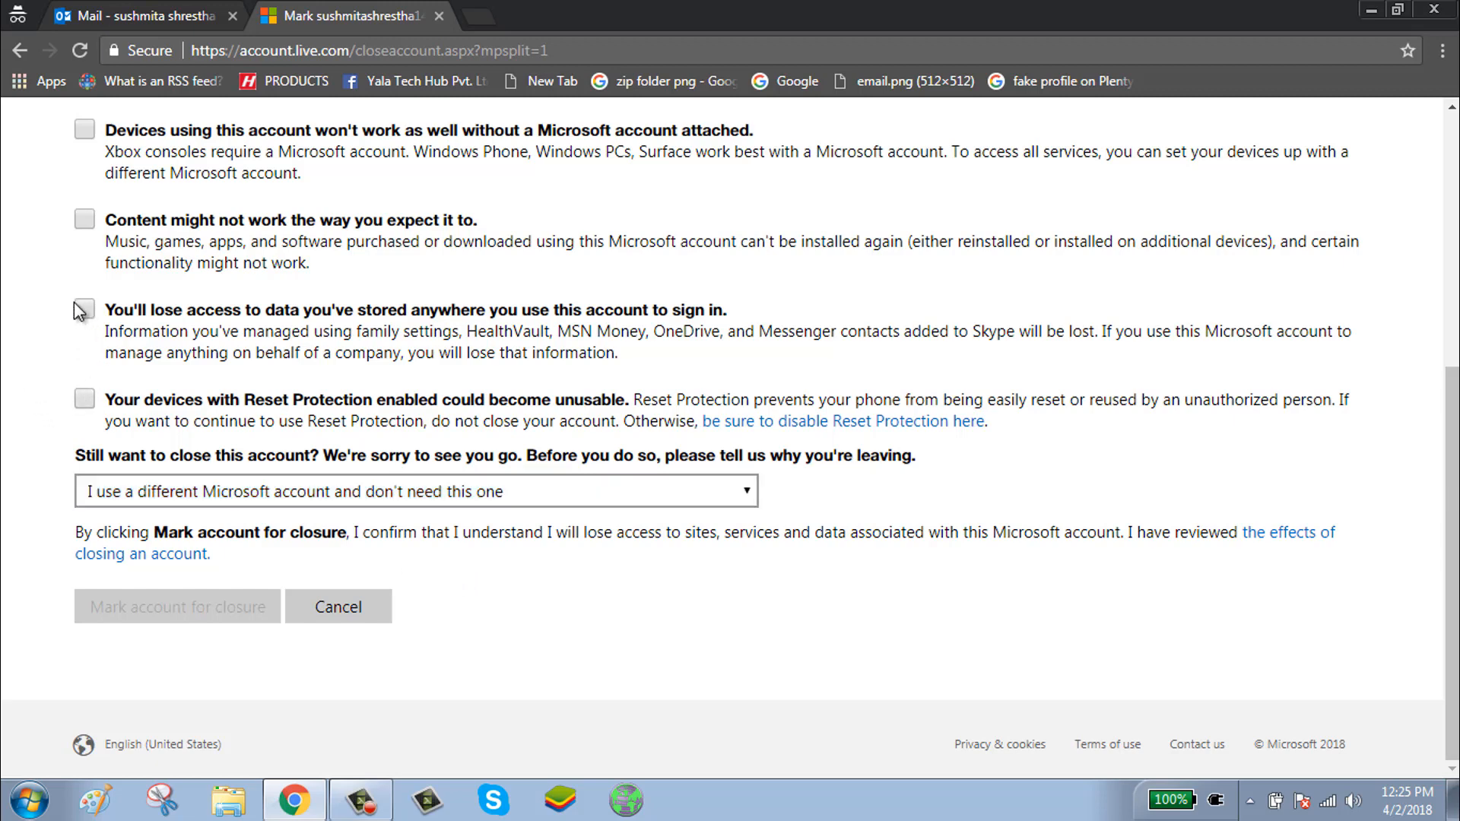
Step: Mark the account for closure, getting confirmation it will close on 5/2/2018
scroll("up", 3)
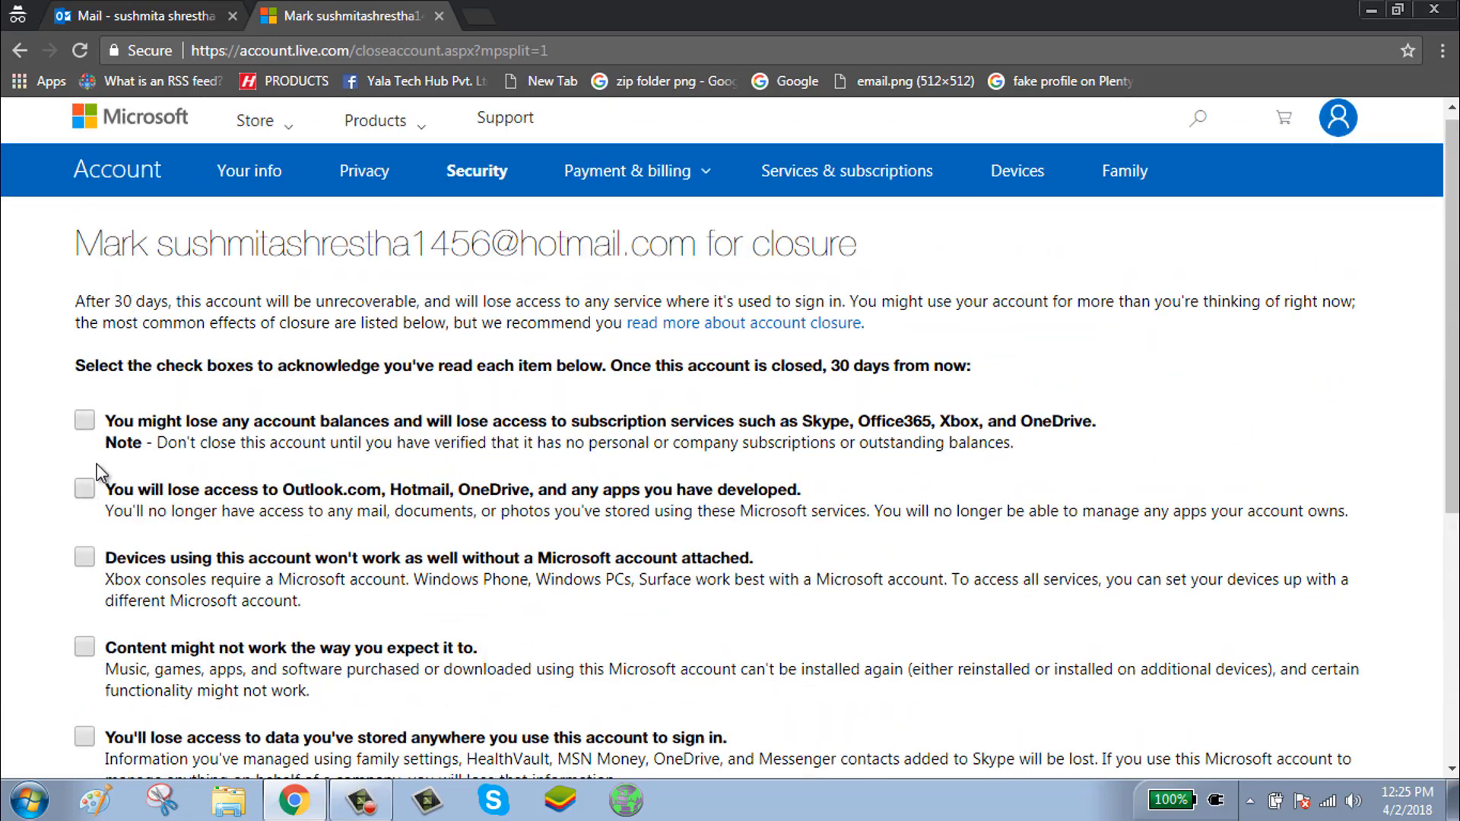
scroll("down", 3)
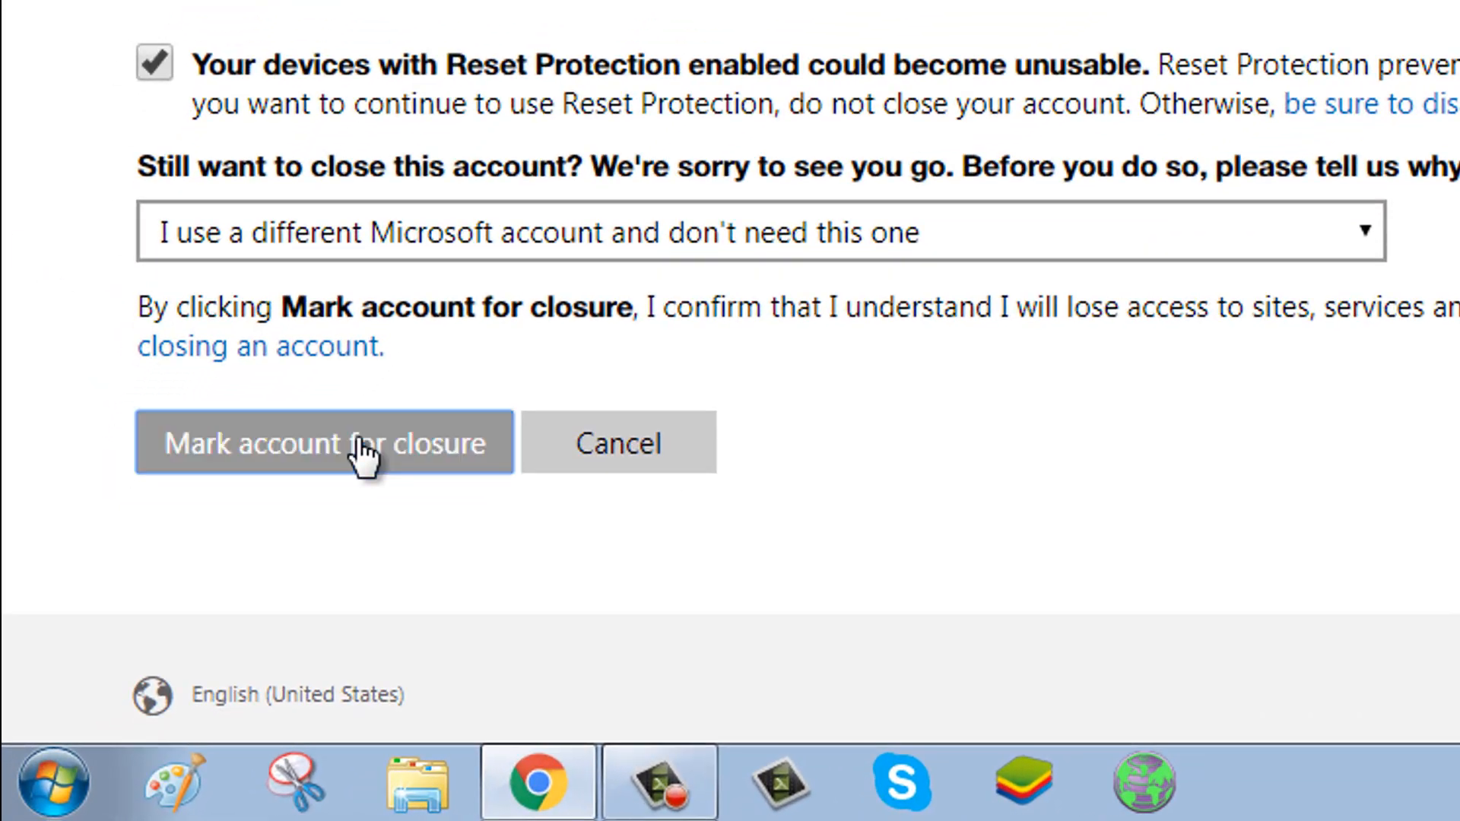
left_click(323, 442)
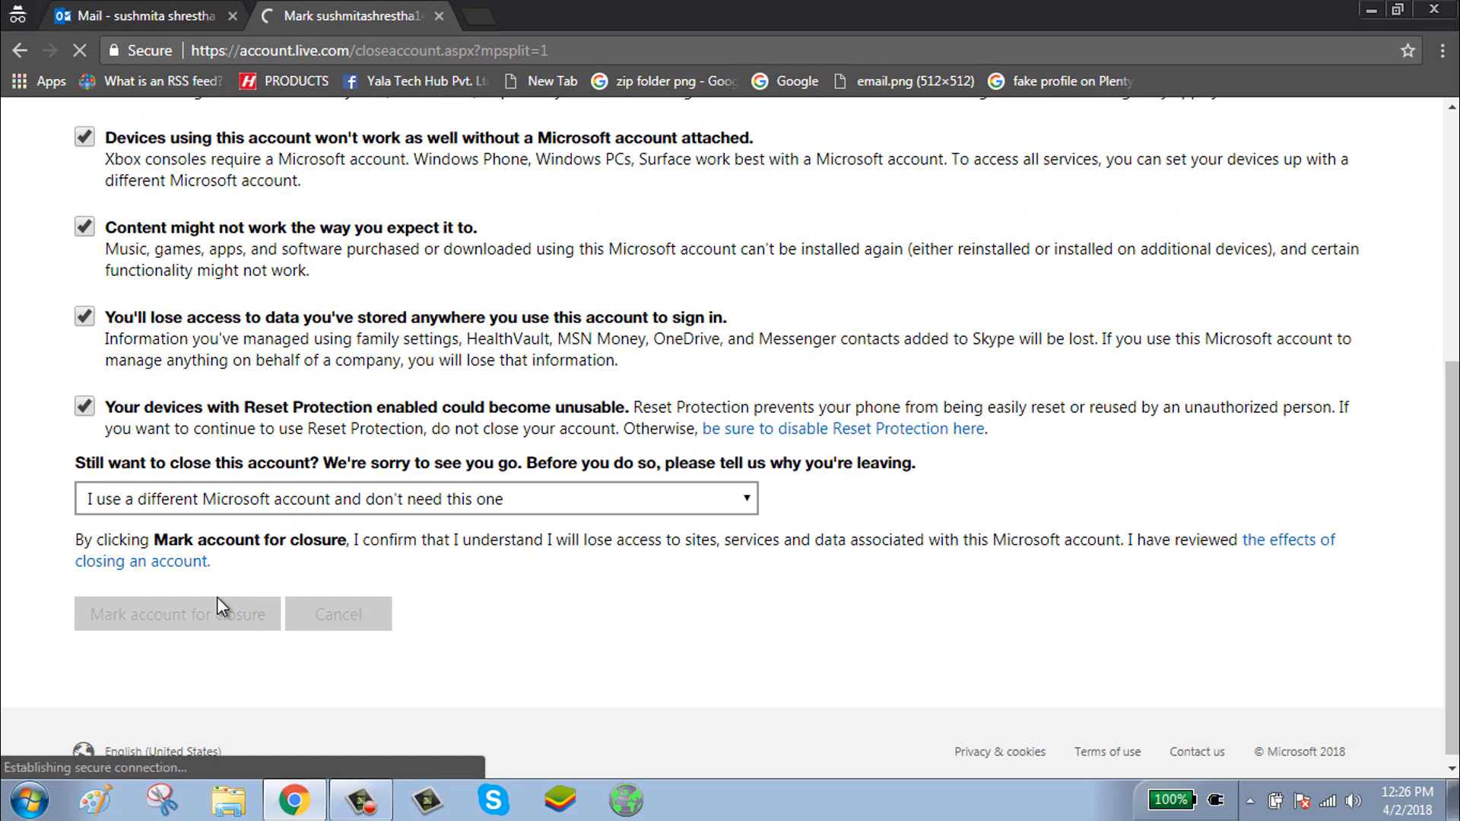
left_click(177, 613)
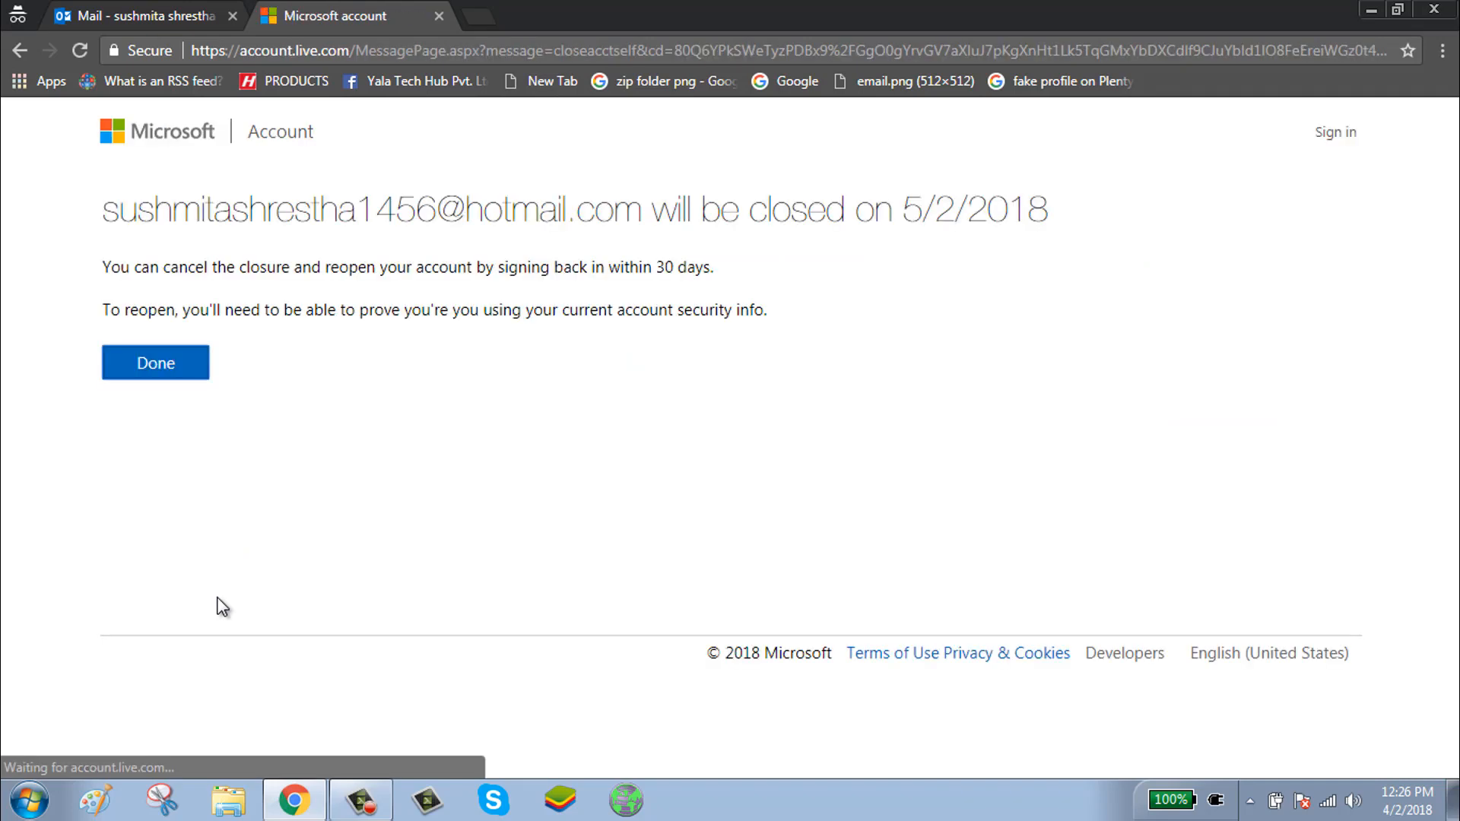